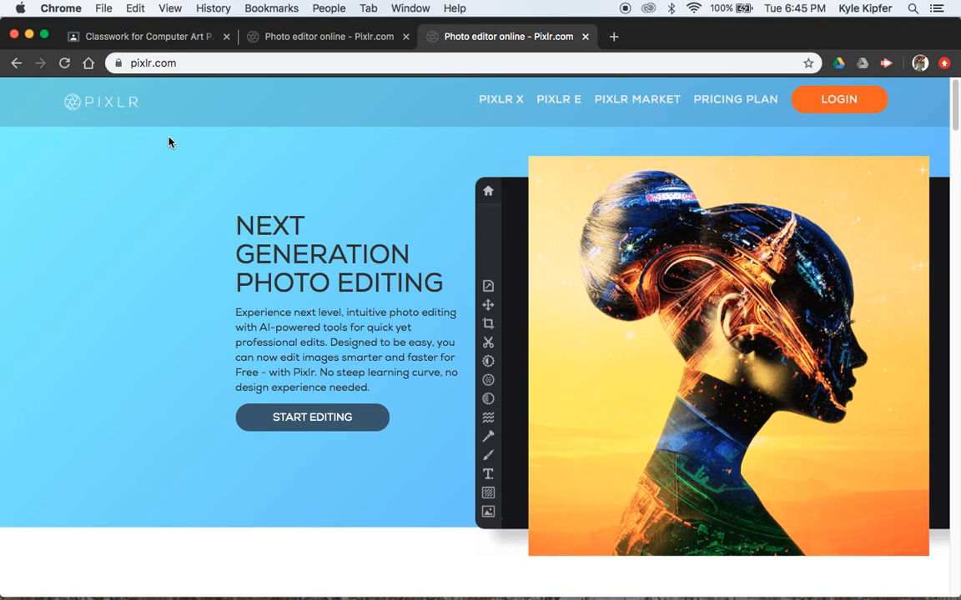
pyautogui.moveTo(141, 100)
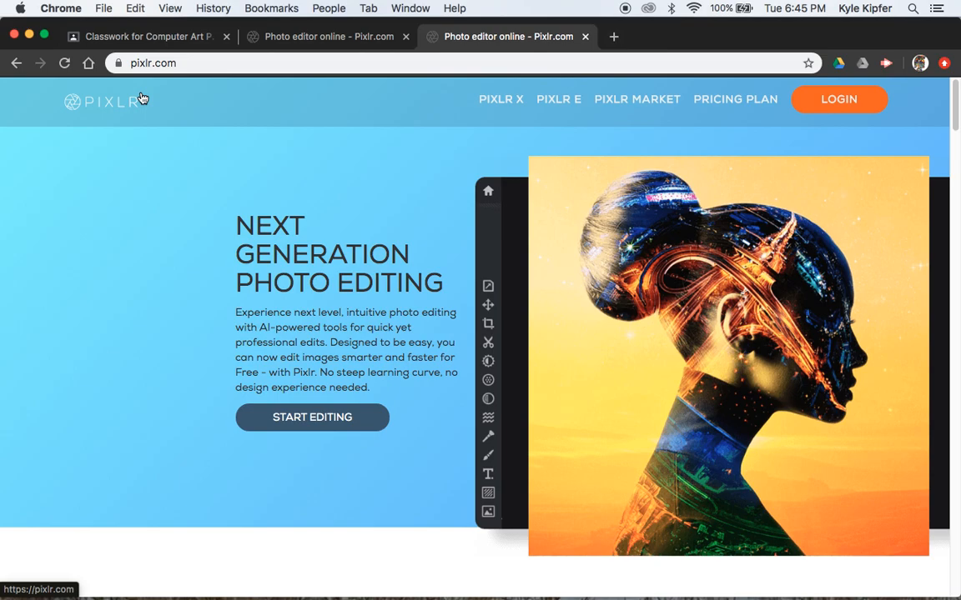
pyautogui.moveTo(386, 146)
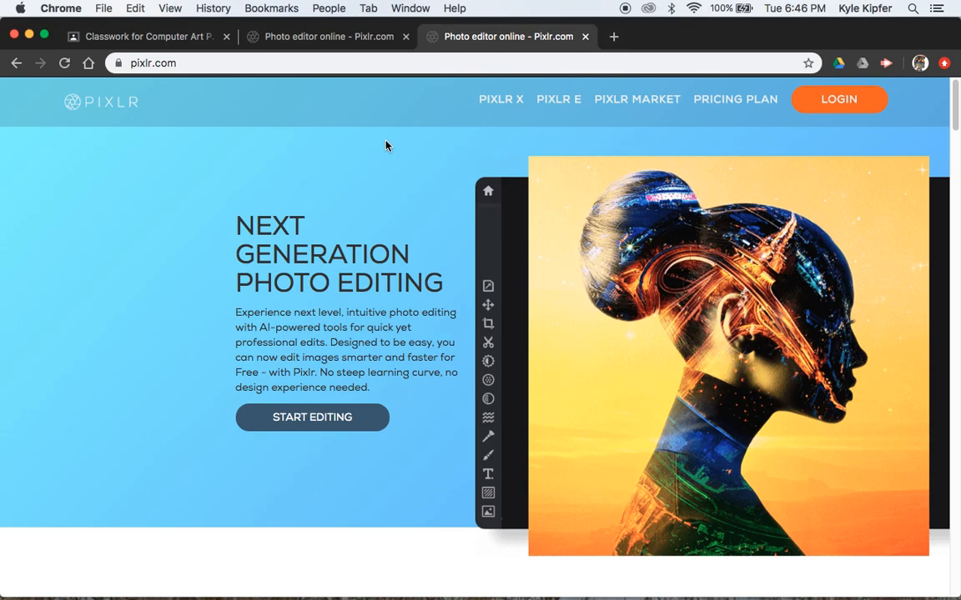
pyautogui.moveTo(500, 99)
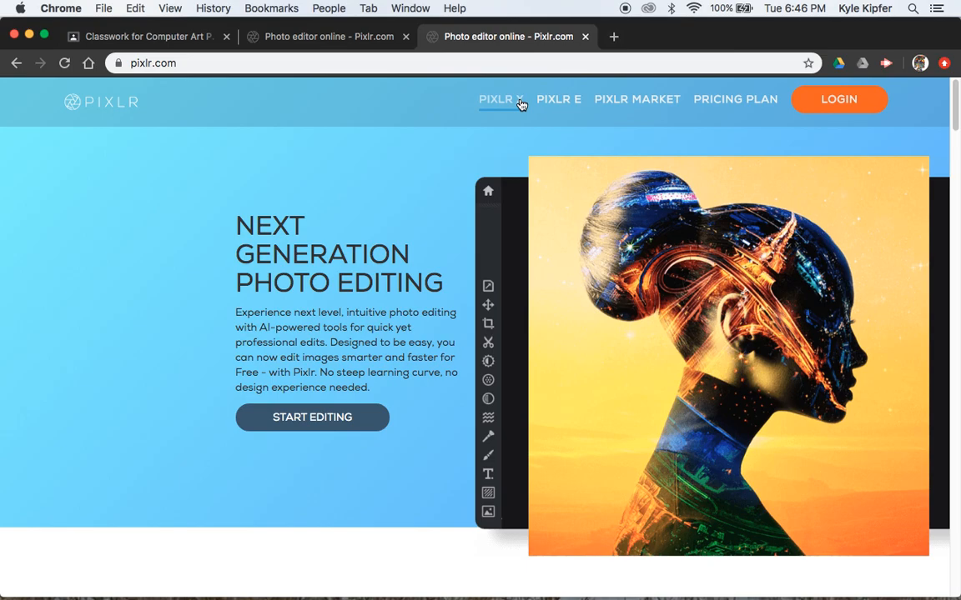
pyautogui.moveTo(558, 108)
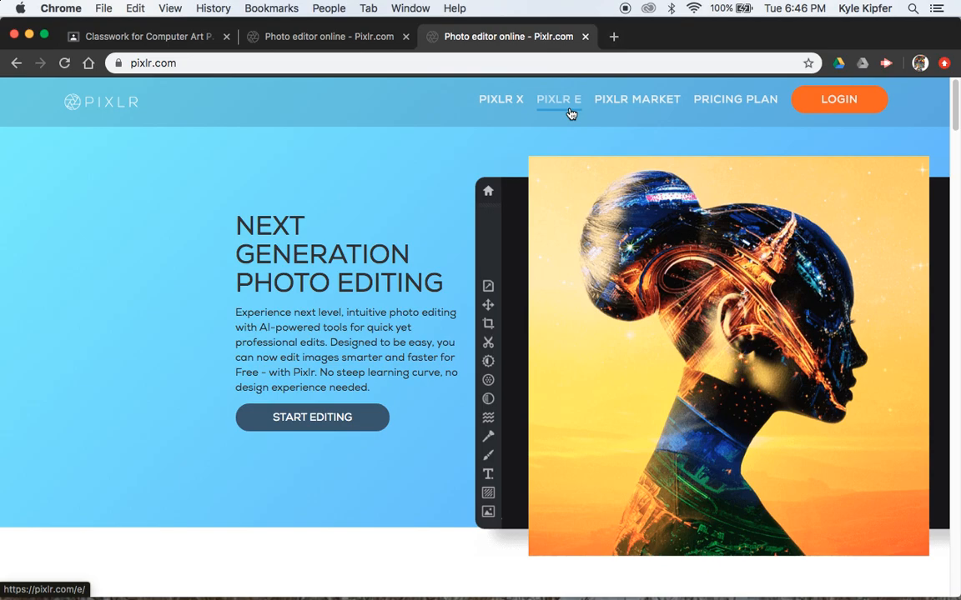
# Log in to the Pixlr account with email and password, returning to the home page.
pyautogui.click(838, 99)
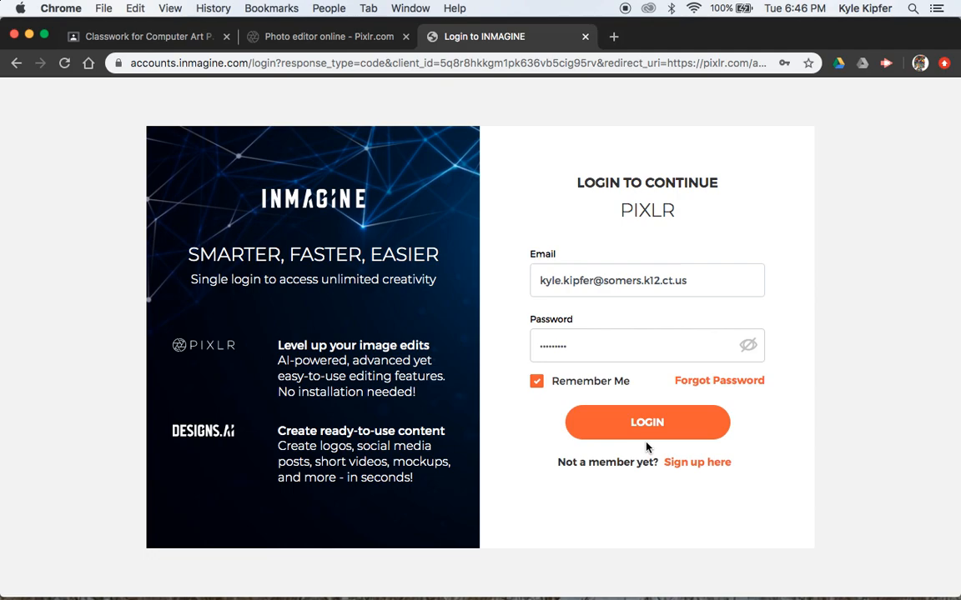
pyautogui.click(646, 422)
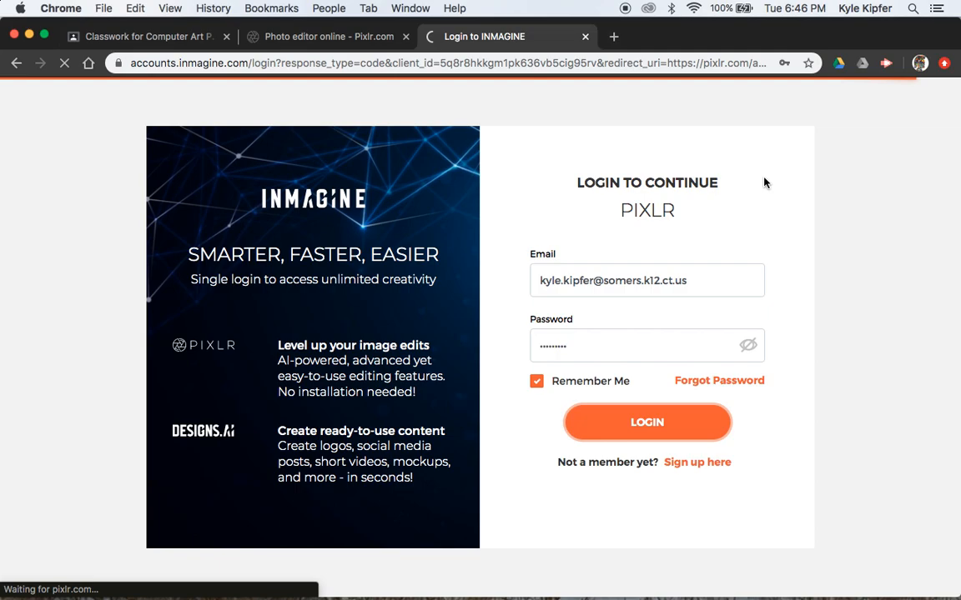
pyautogui.click(647, 422)
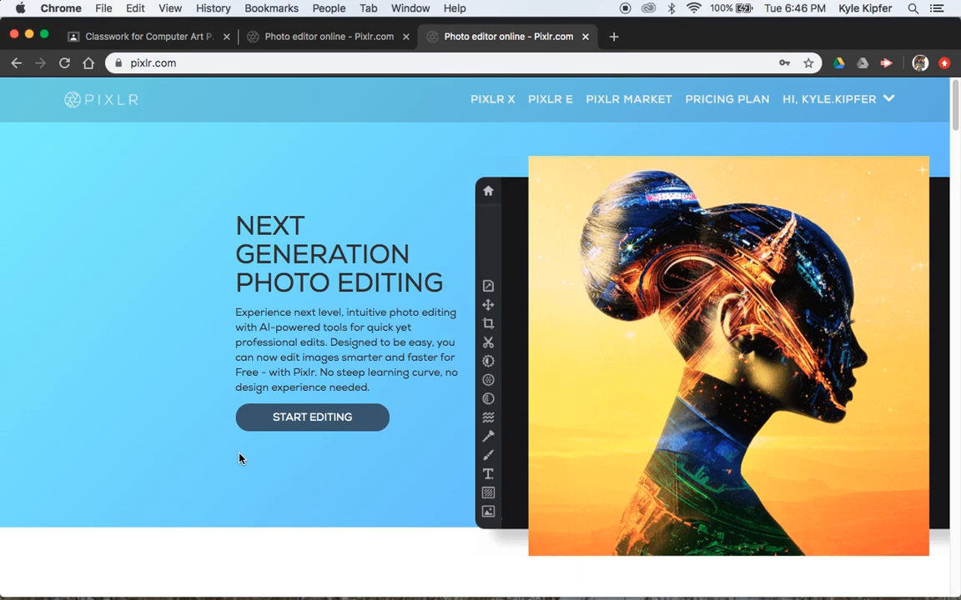
pyautogui.moveTo(550, 99)
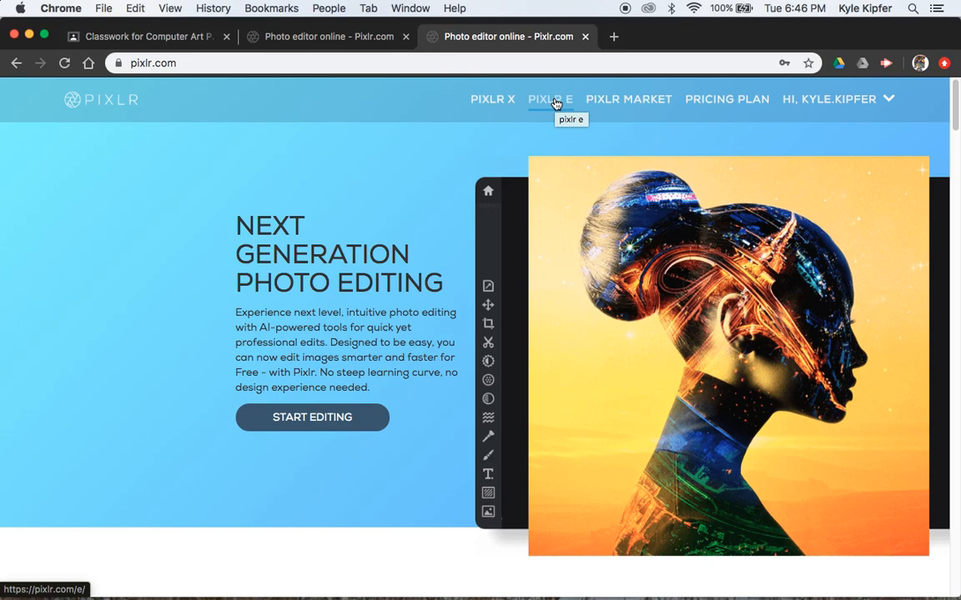
# Create a blank Full HD 1920×1080 image named 'Pixlr' in Pixlr E.
pyautogui.click(550, 99)
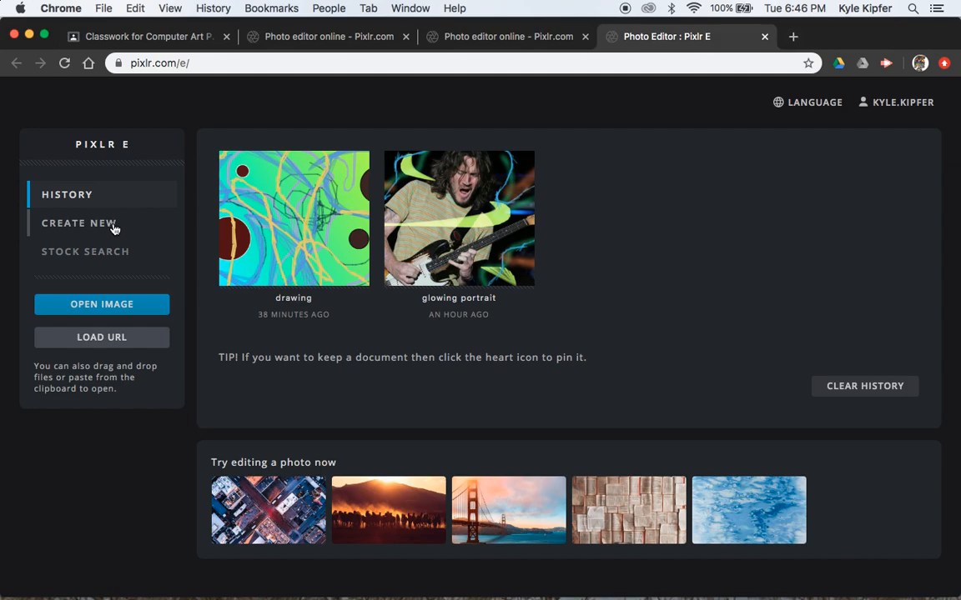
pyautogui.click(79, 223)
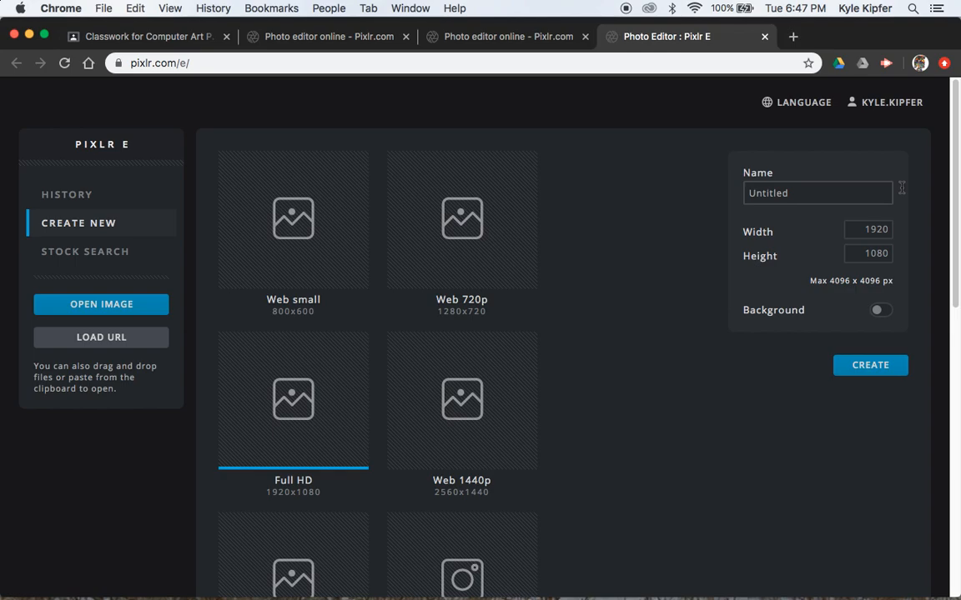
pyautogui.write('Pixlr')
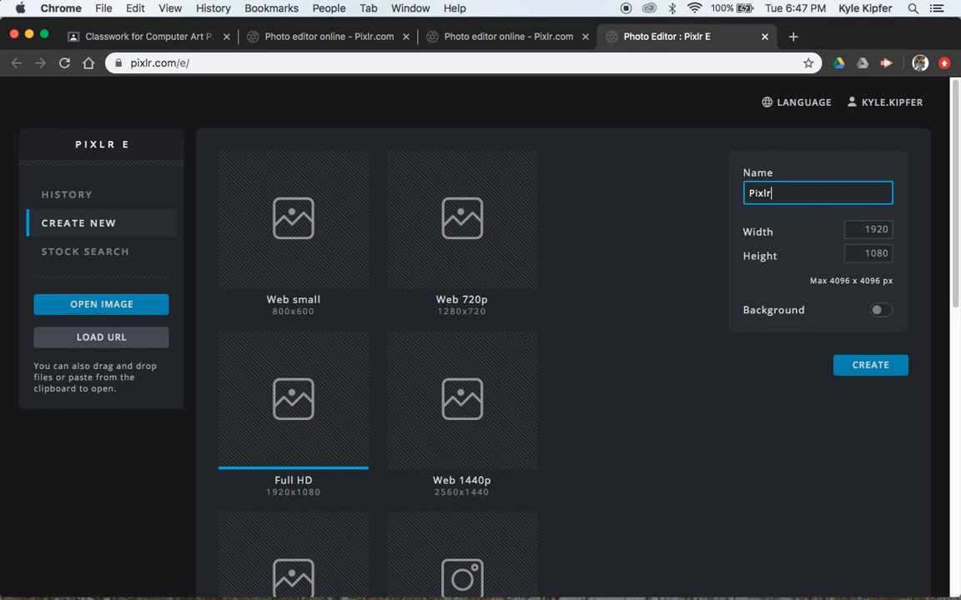
pyautogui.click(869, 366)
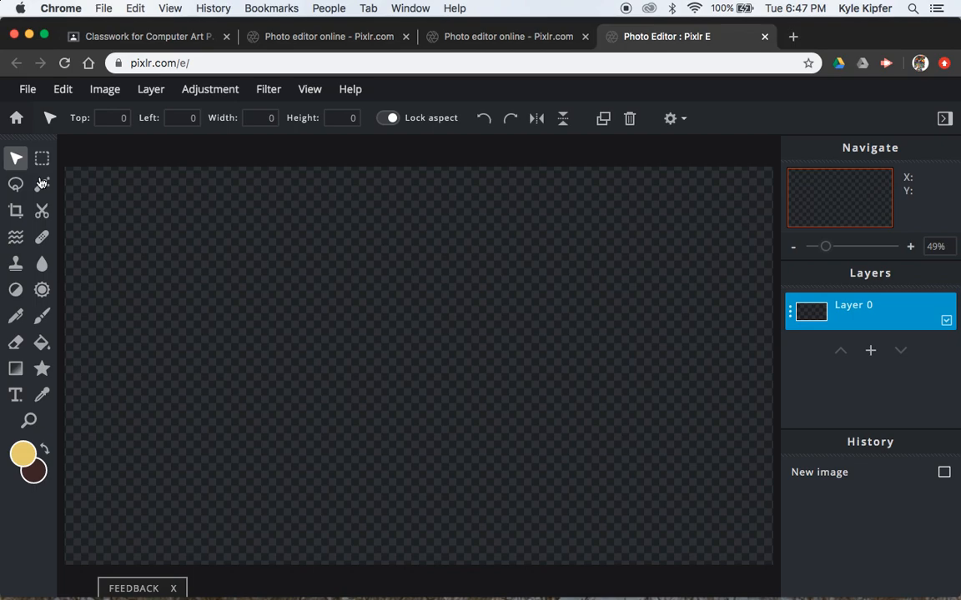
# Fit the blank canvas in view with the Navigate zoom and select the Gradient tool.
pyautogui.click(910, 246)
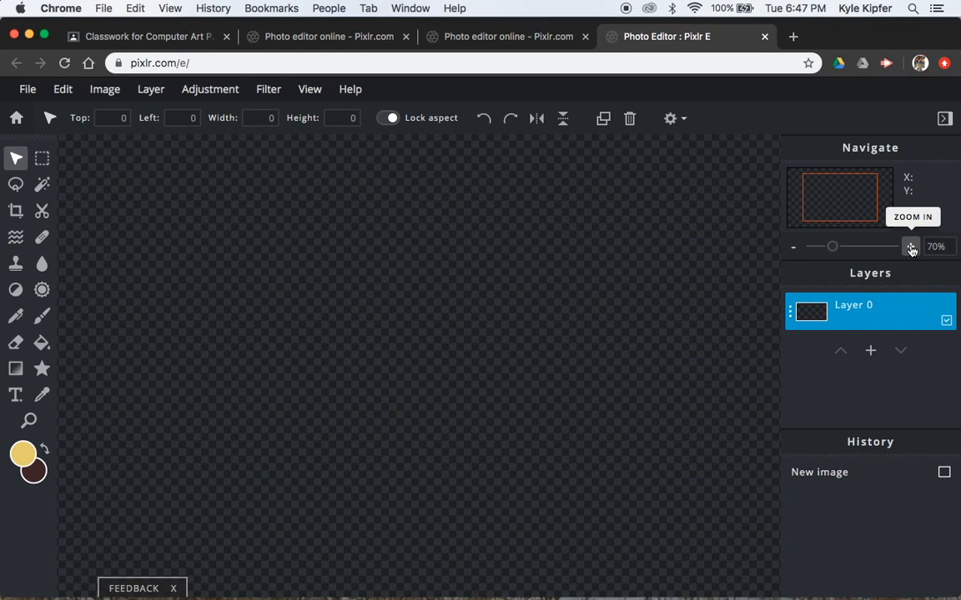
pyautogui.click(794, 246)
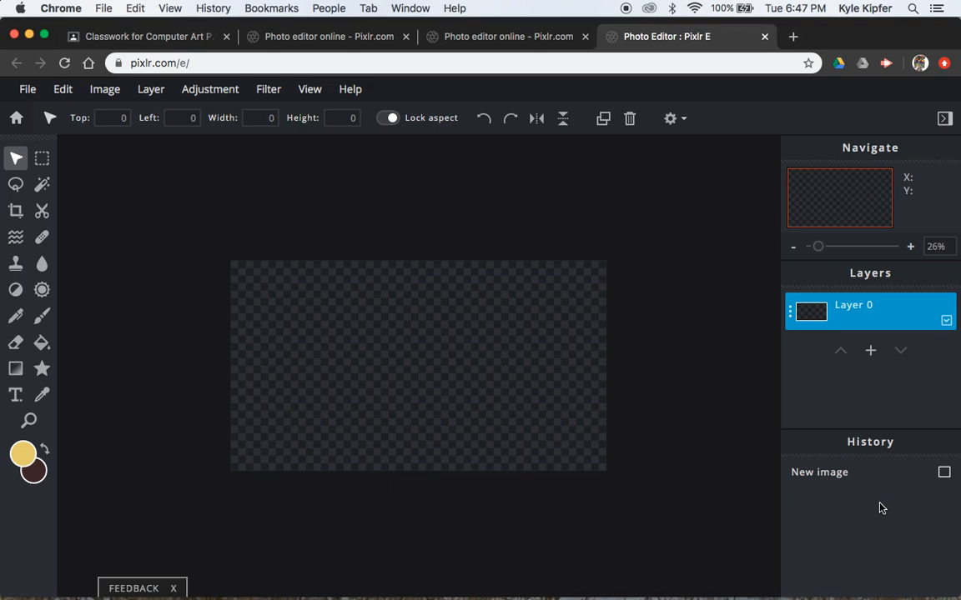
pyautogui.moveTo(201, 225)
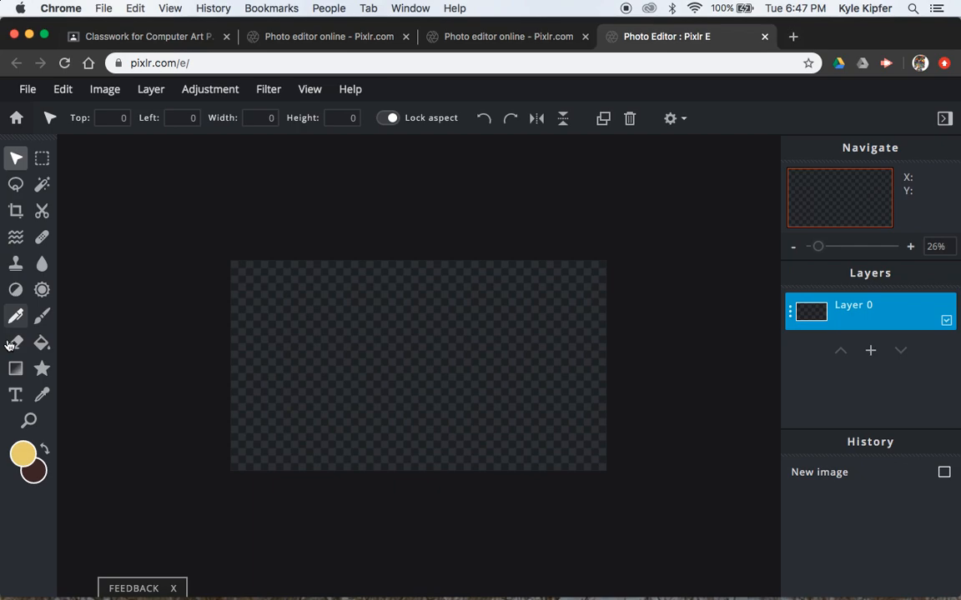
pyautogui.click(16, 369)
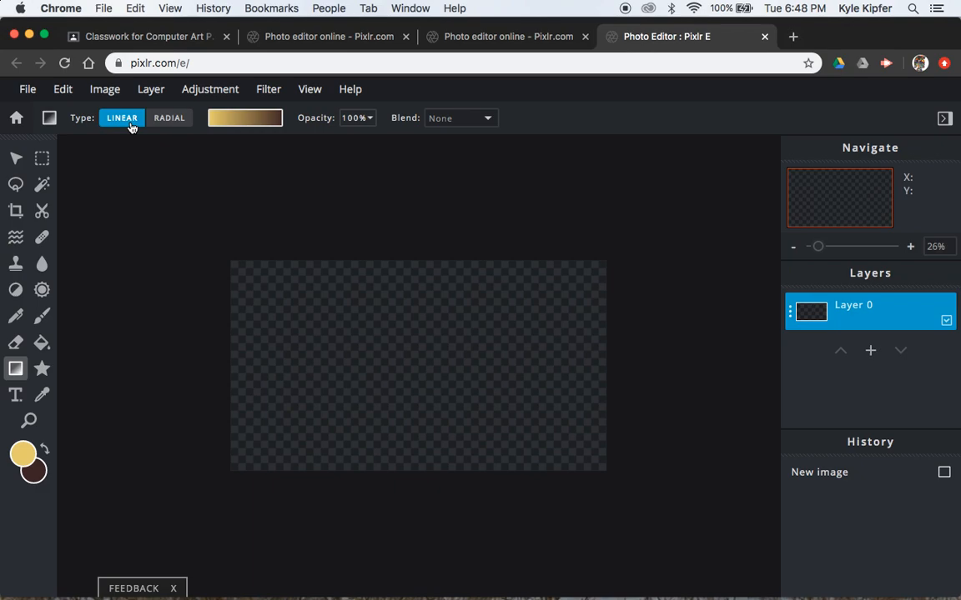
# Fill the canvas with a linear yellow-to-green gradient and bring up the new-layer choices.
pyautogui.click(245, 117)
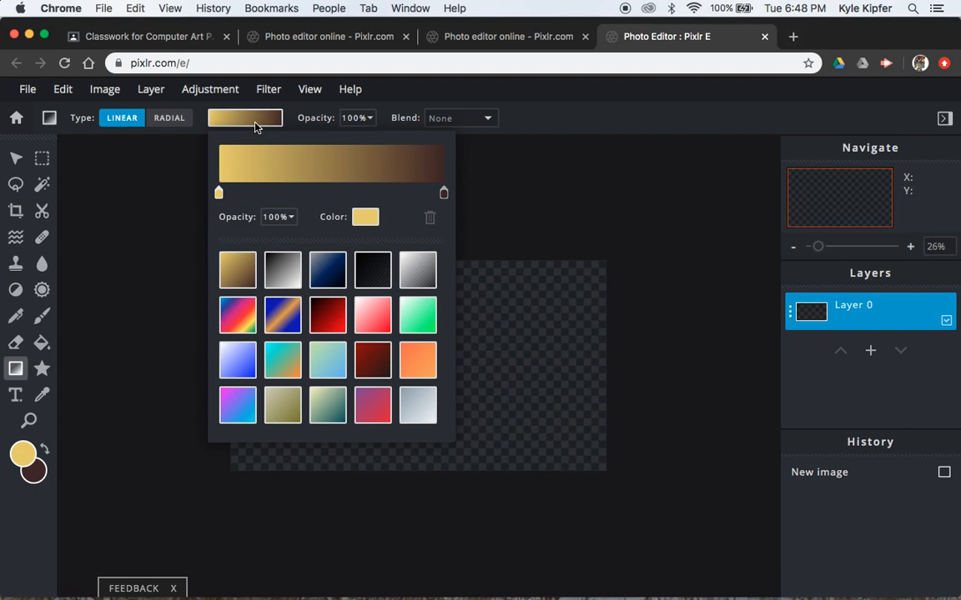
pyautogui.scroll(-3)
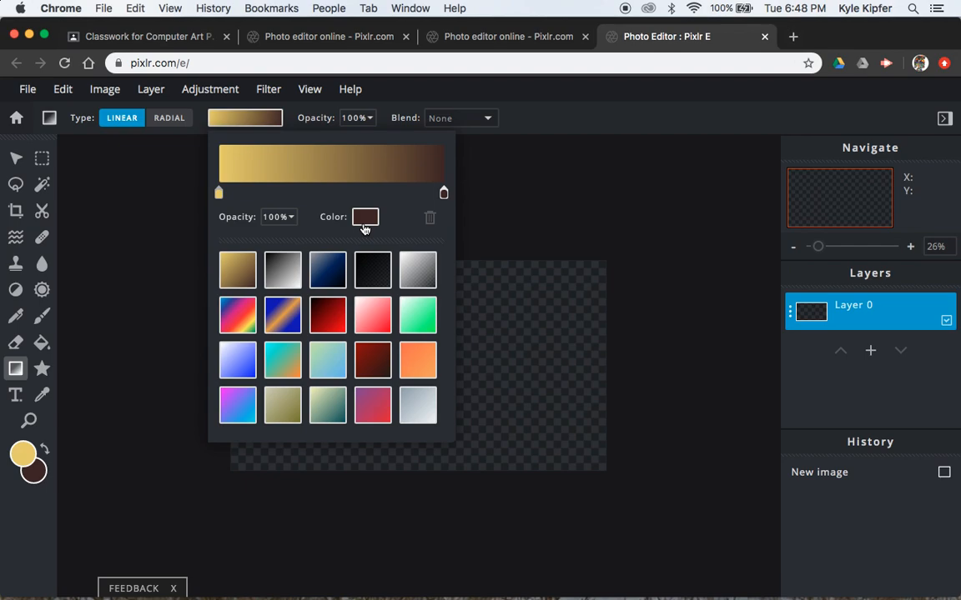
pyautogui.click(366, 217)
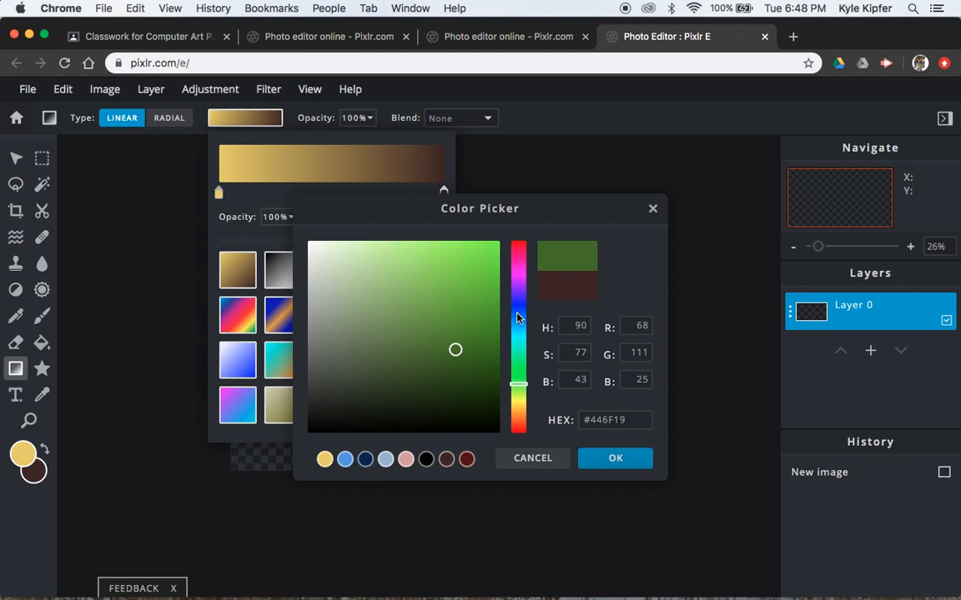
pyautogui.click(615, 458)
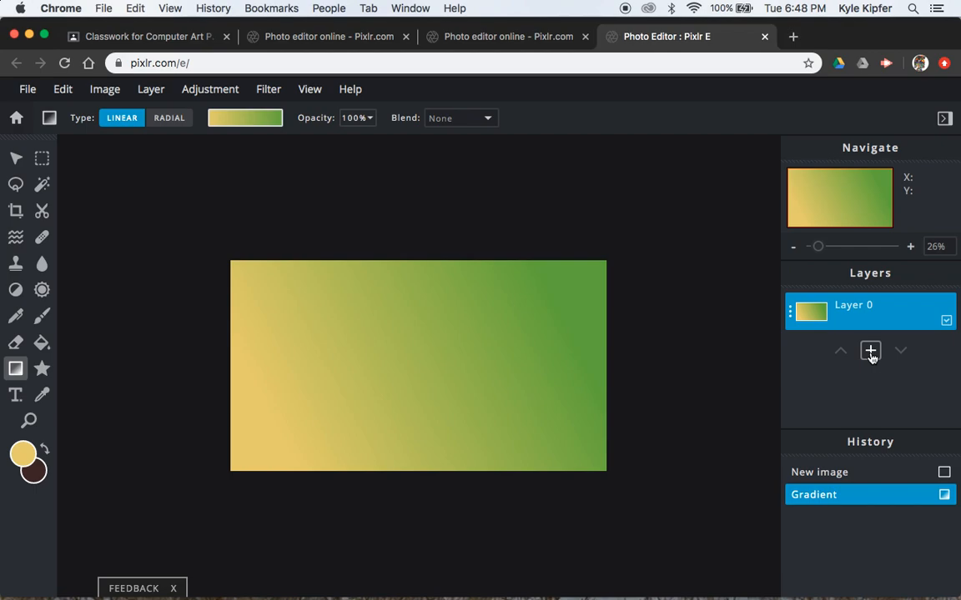
pyautogui.click(870, 351)
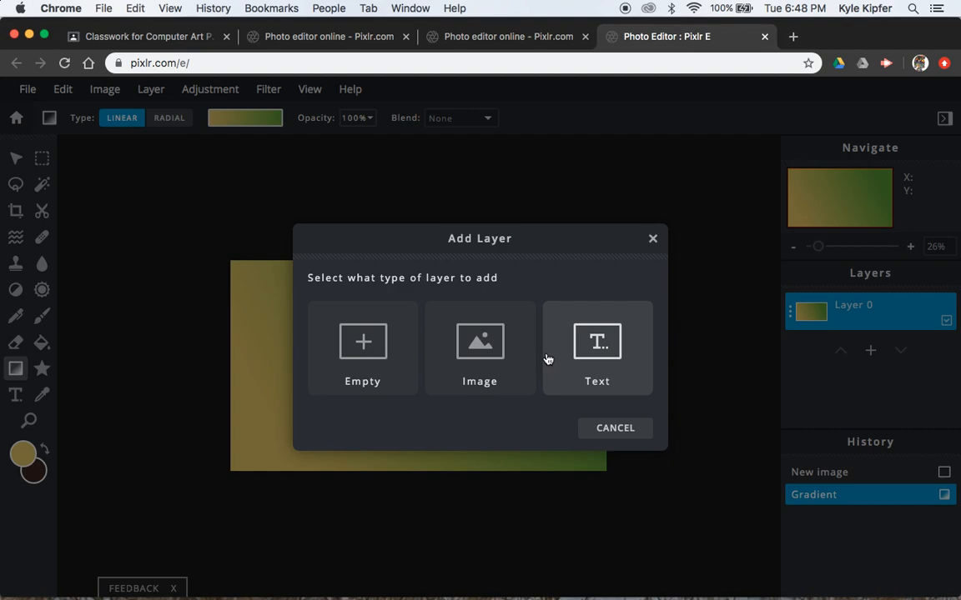
# Add an empty layer above the gradient and select the Shape tool.
pyautogui.click(362, 348)
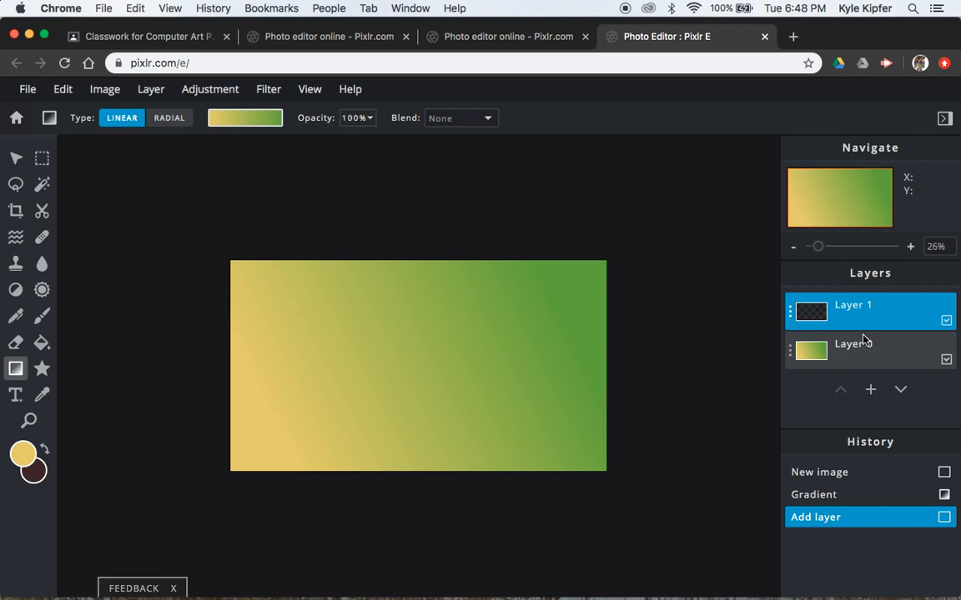
pyautogui.click(41, 369)
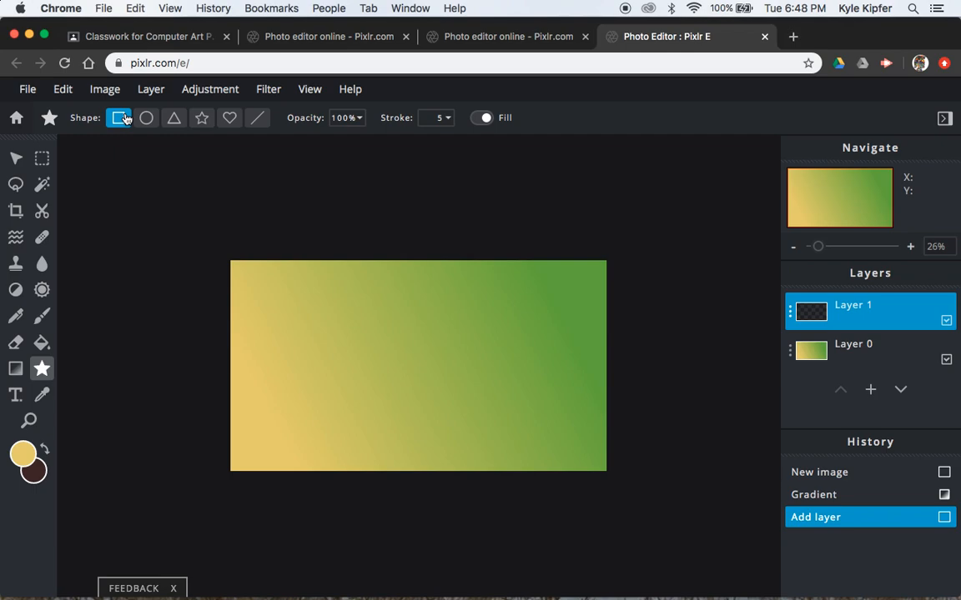
# Set the shape outline thickness and draw the dark brown circle.
pyautogui.click(435, 117)
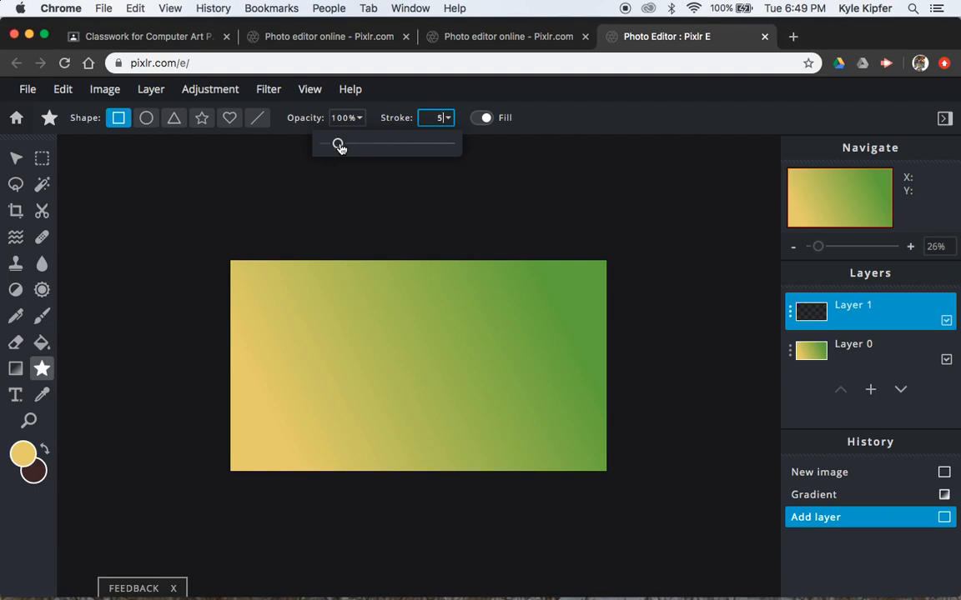
pyautogui.moveTo(337, 143); pyautogui.dragTo(325, 143)
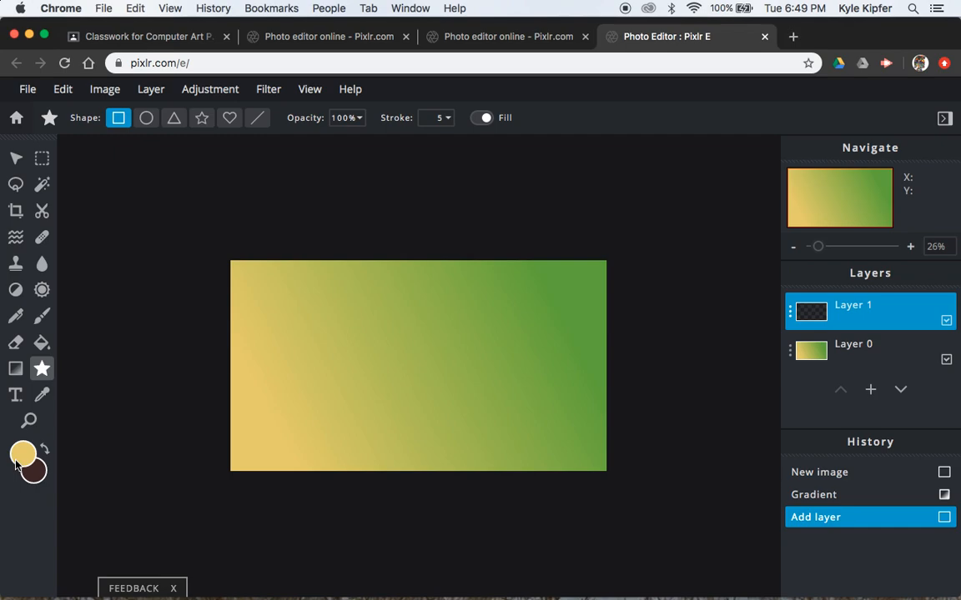
pyautogui.click(23, 453)
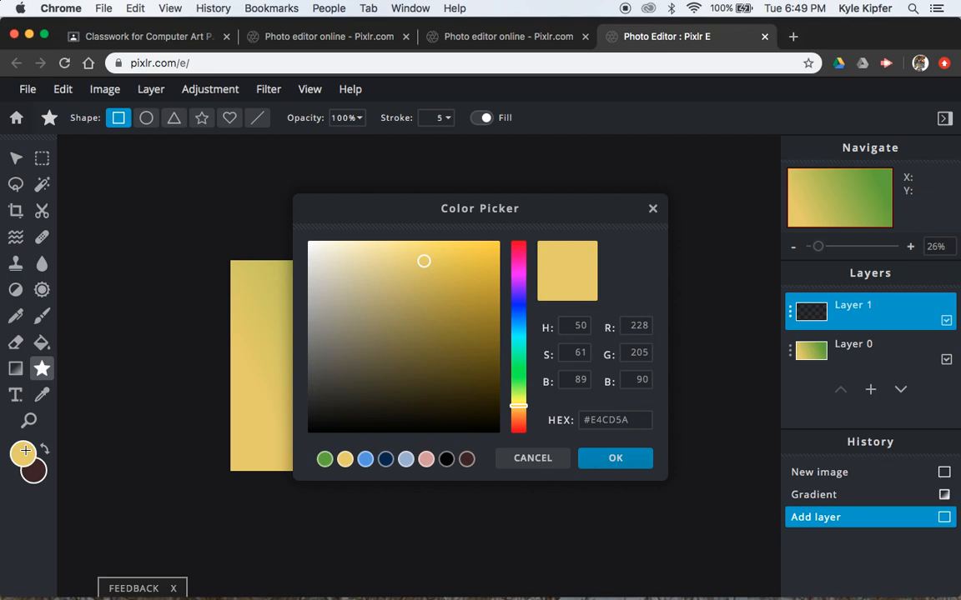
pyautogui.click(466, 459)
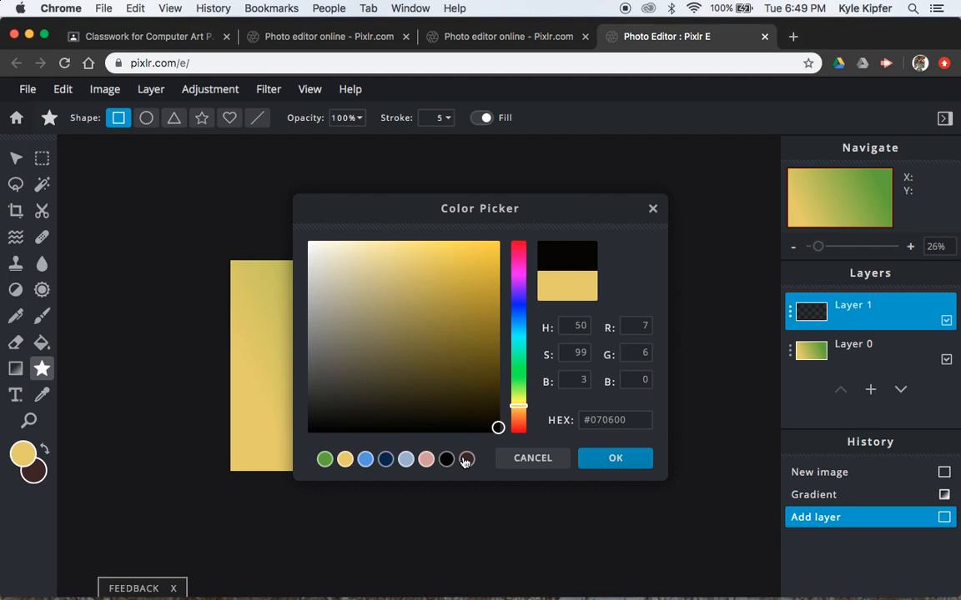
pyautogui.click(615, 458)
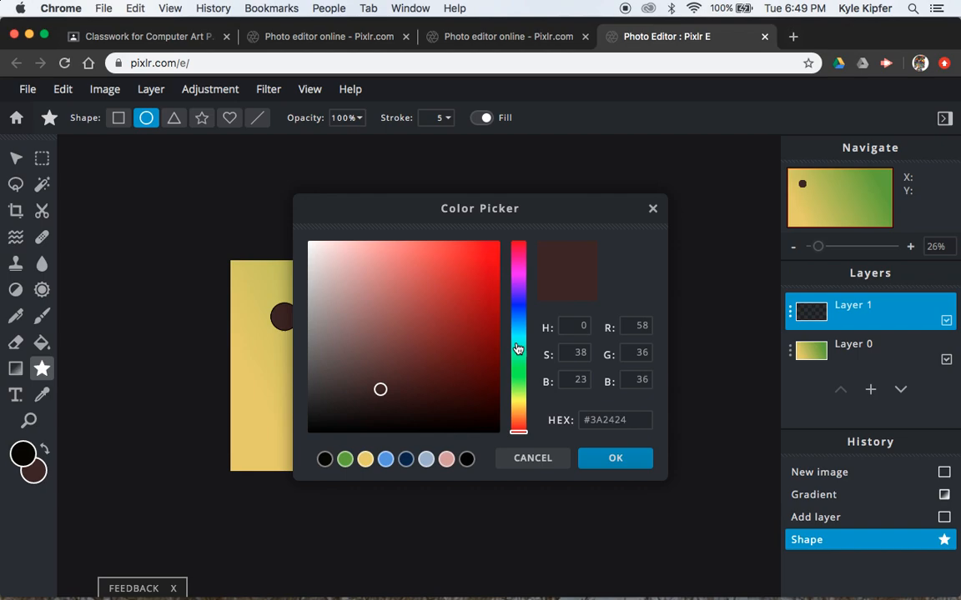
# Draw green, blue and small teal circles, choosing each colour in the Color Picker.
pyautogui.click(446, 265)
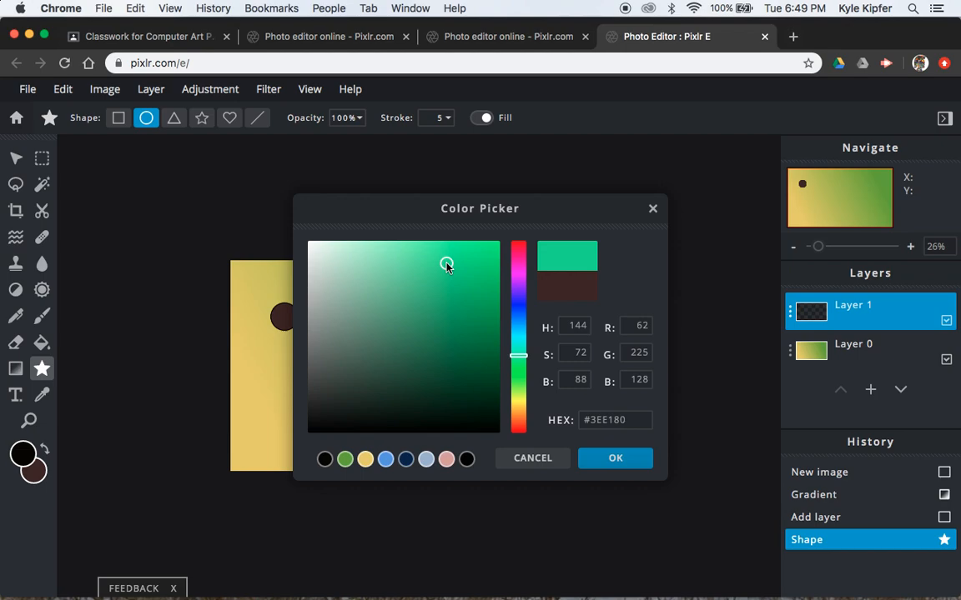
pyautogui.click(615, 458)
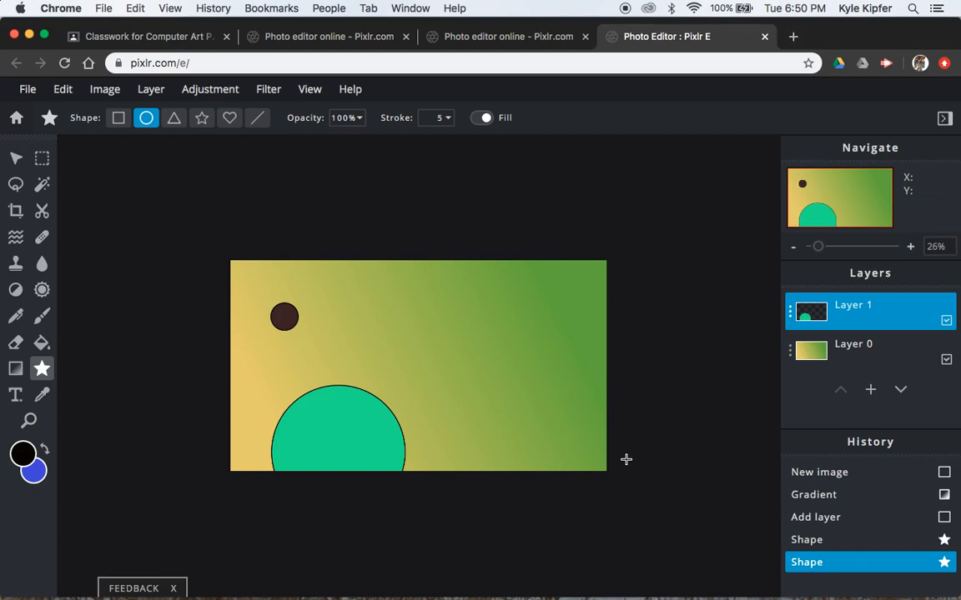
pyautogui.click(23, 453)
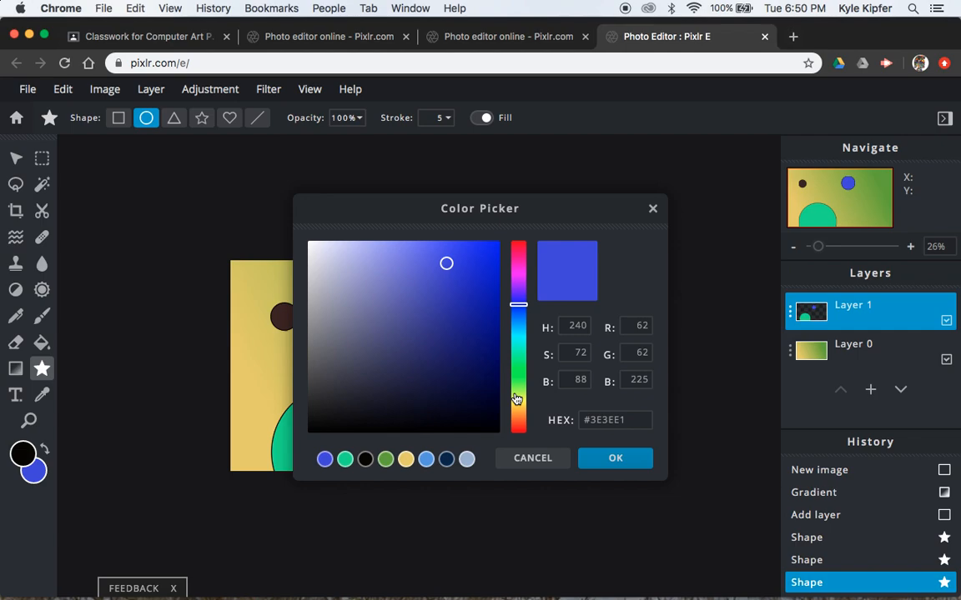
pyautogui.moveTo(518, 304); pyautogui.dragTo(518, 407)
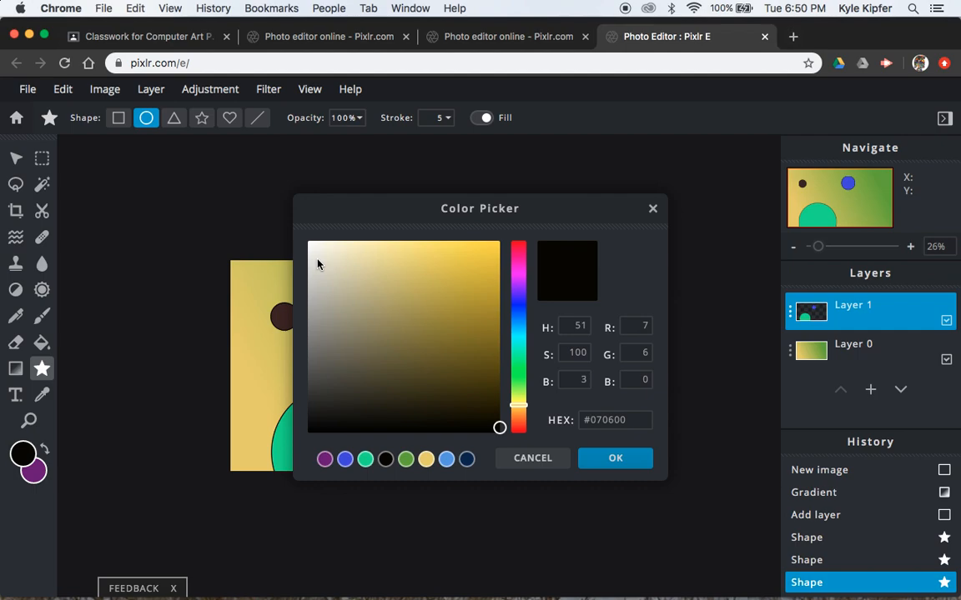
pyautogui.click(616, 457)
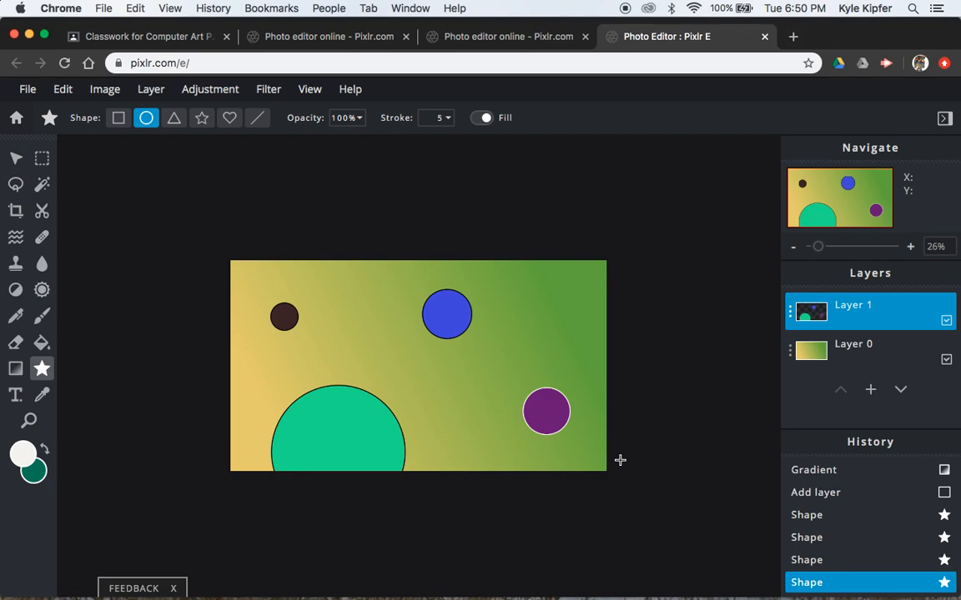
pyautogui.click(361, 339)
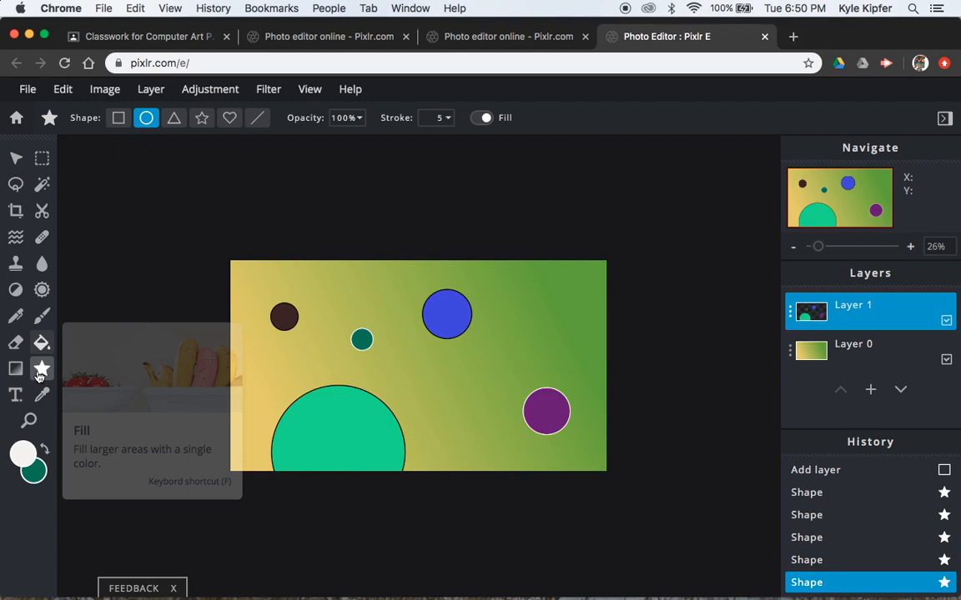
# Refill the small teal circle orange and the dark brown circle blue with the Fill tool.
pyautogui.click(42, 343)
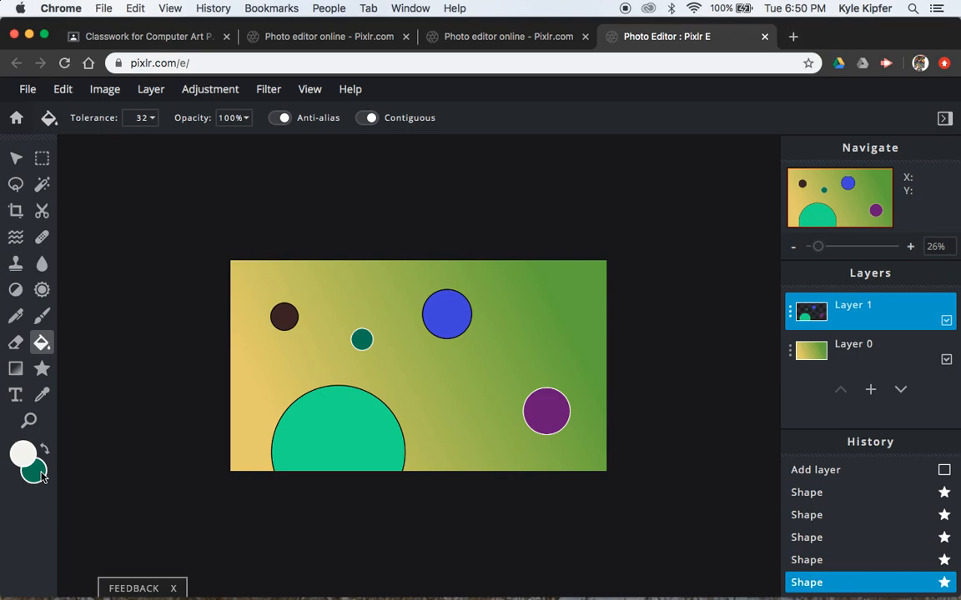
pyautogui.click(24, 451)
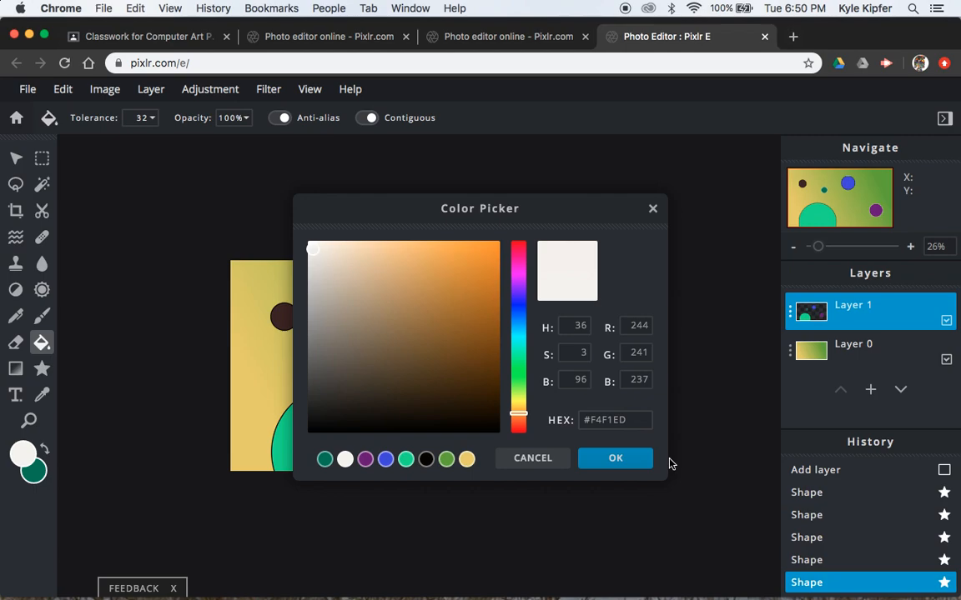
pyautogui.click(473, 302)
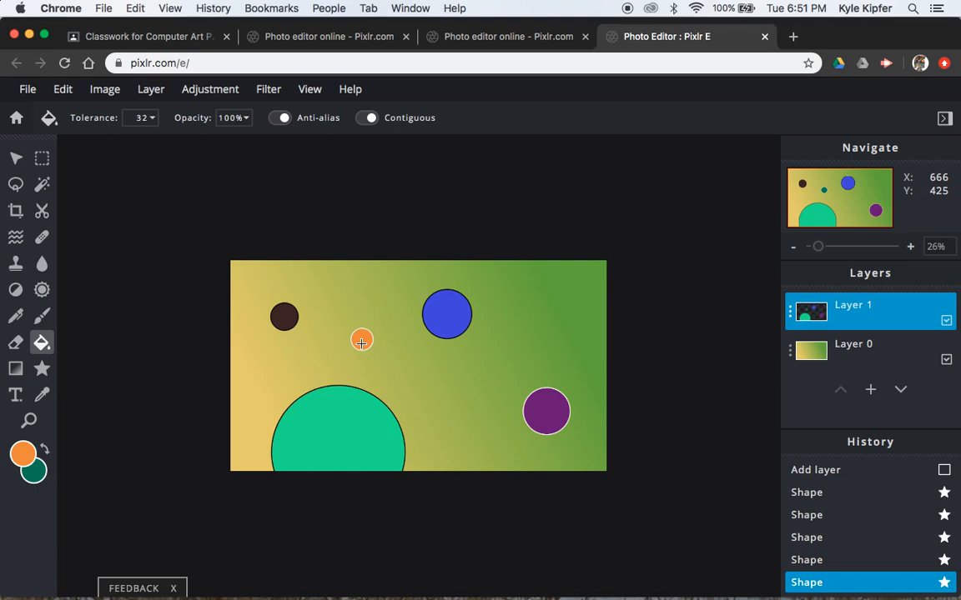
pyautogui.click(284, 317)
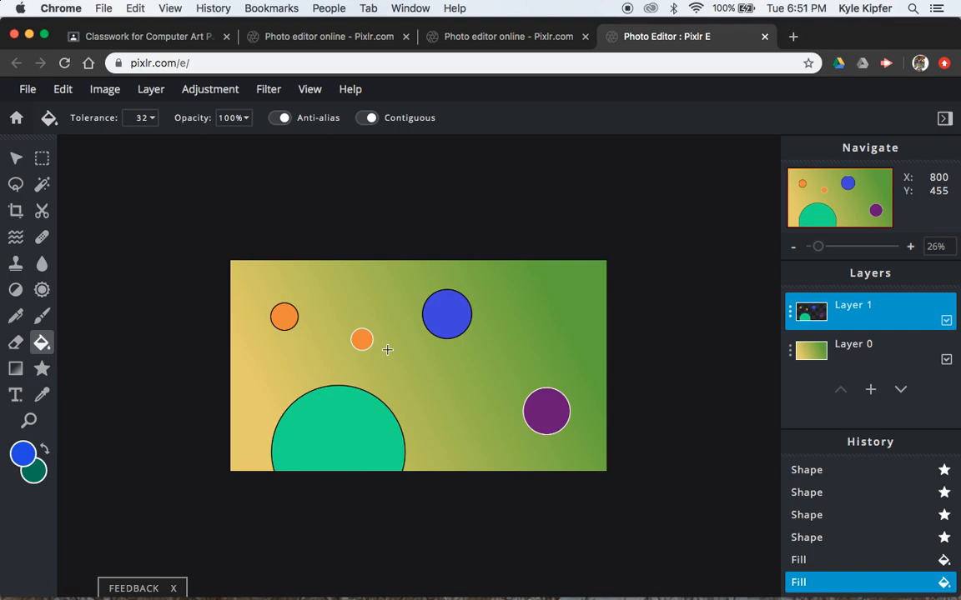
pyautogui.click(285, 317)
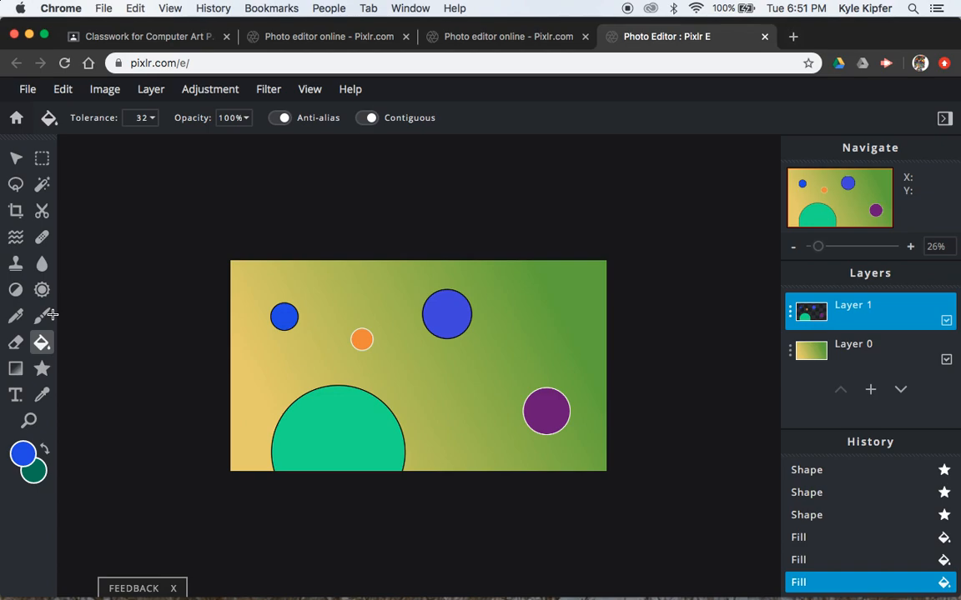
pyautogui.click(15, 342)
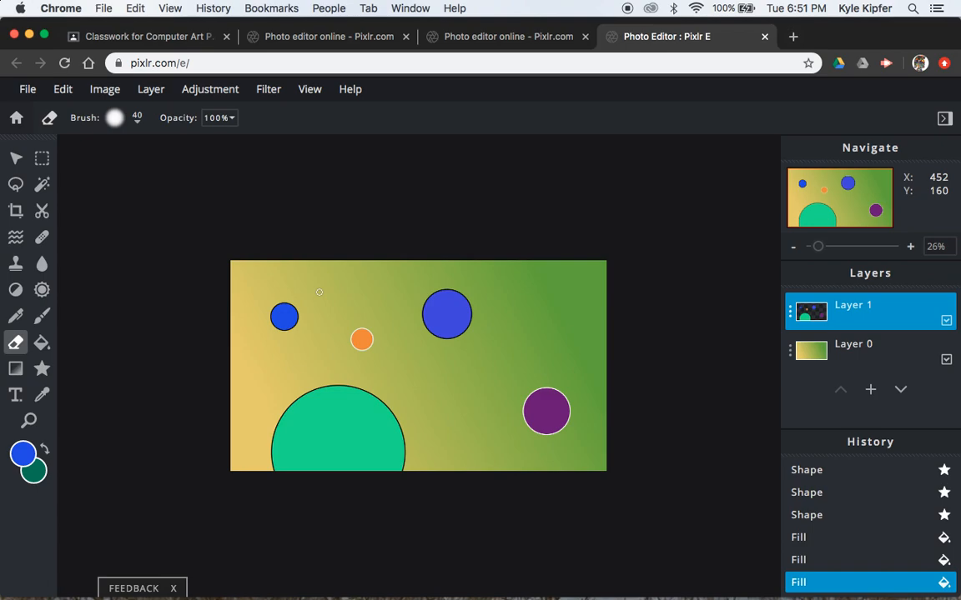
pyautogui.click(114, 117)
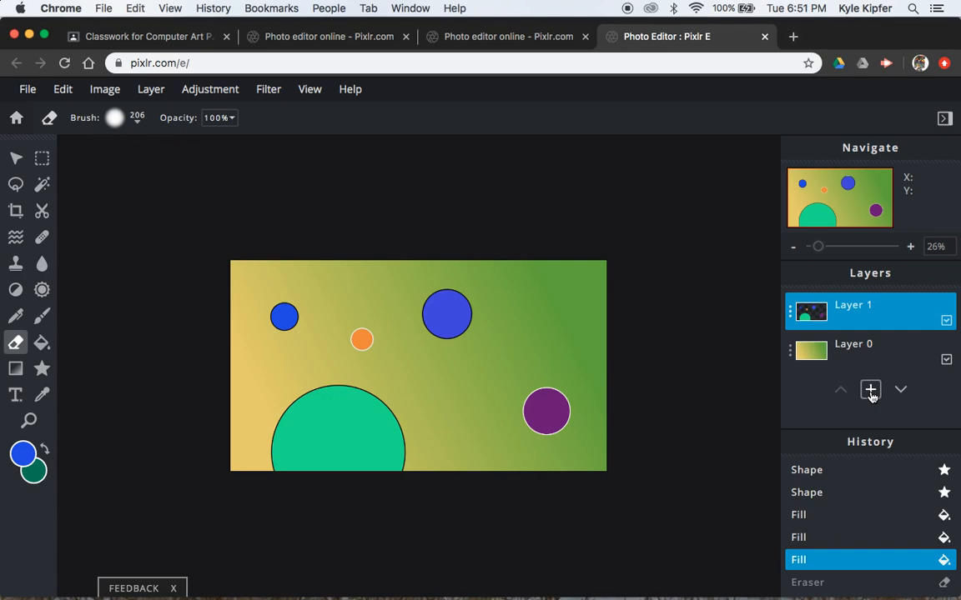
# Add a third empty layer above the circles and select the Brush tool.
pyautogui.click(870, 389)
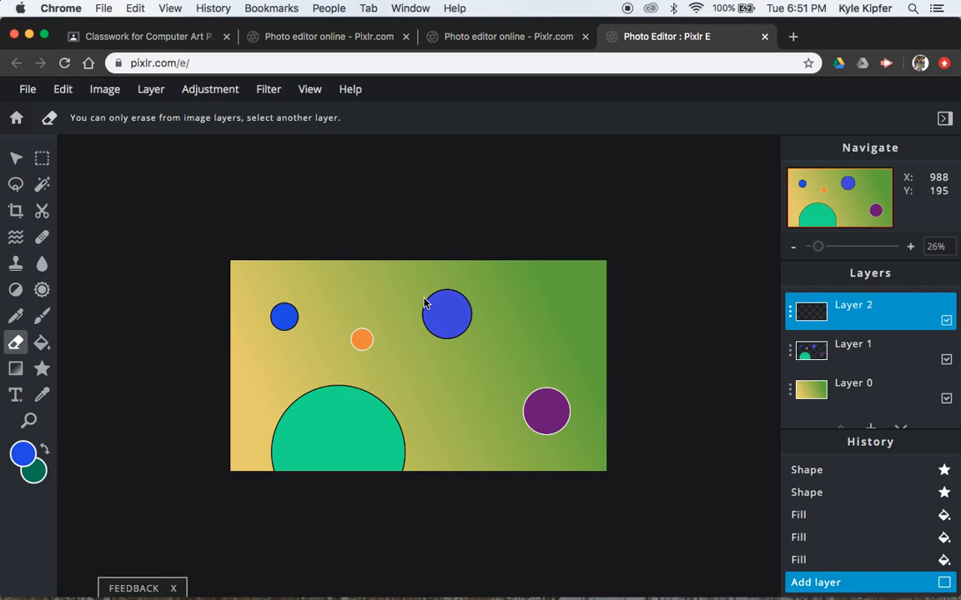
pyautogui.moveTo(15, 316)
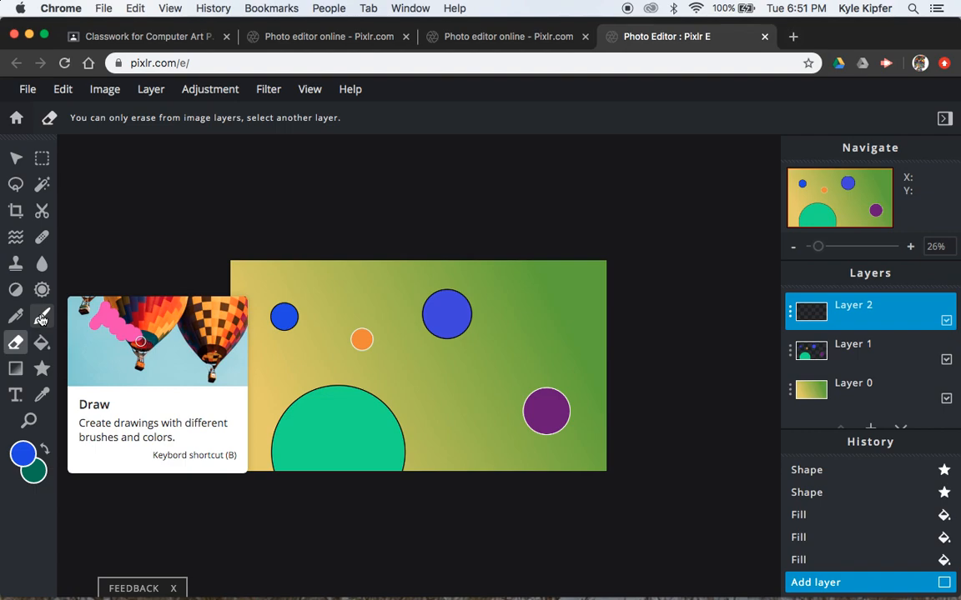
pyautogui.click(41, 316)
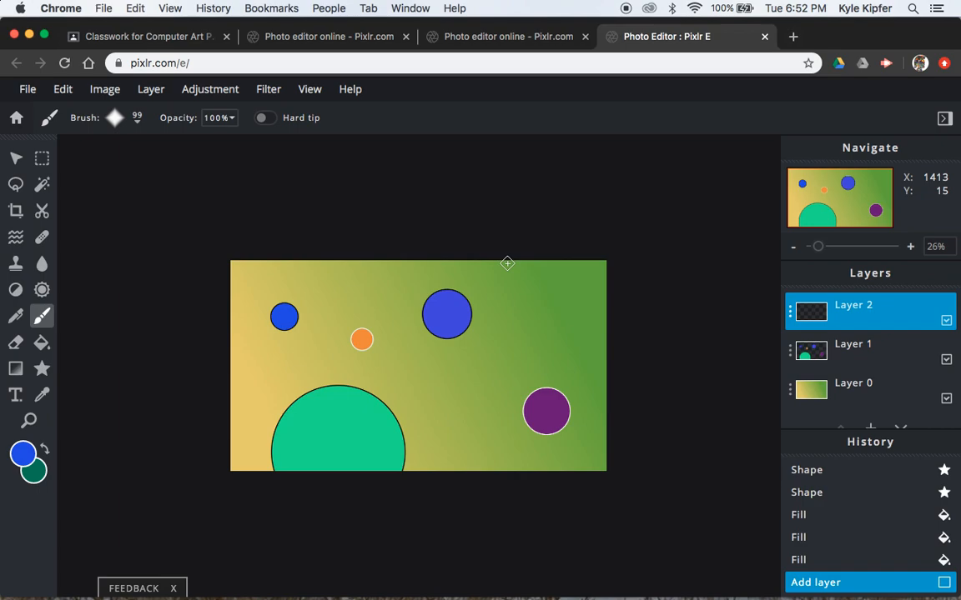
# Paint a wavy blue stroke across the upper right, then choose a lighter blue.
pyautogui.moveTo(507, 264); pyautogui.dragTo(294, 363)
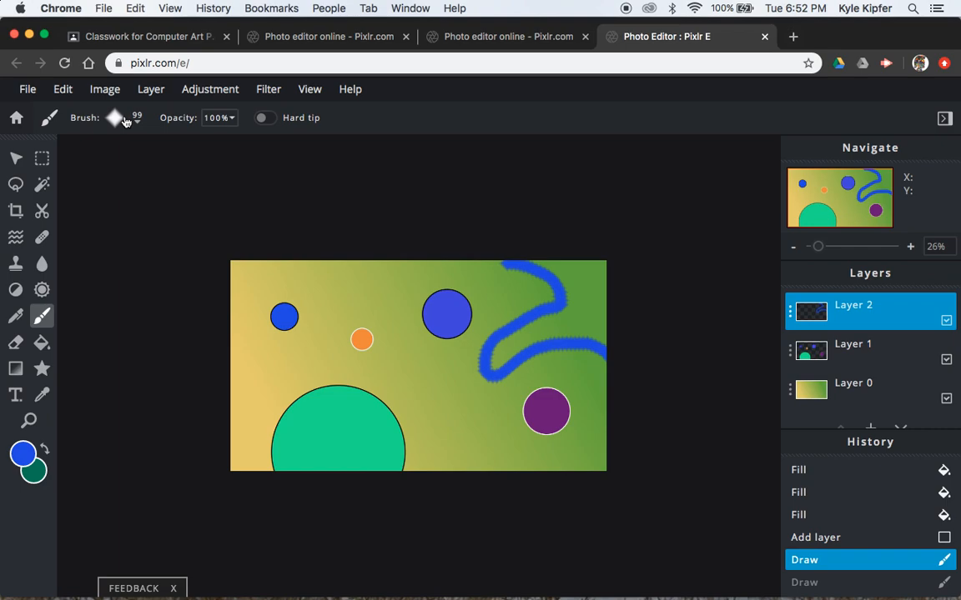
pyautogui.click(23, 453)
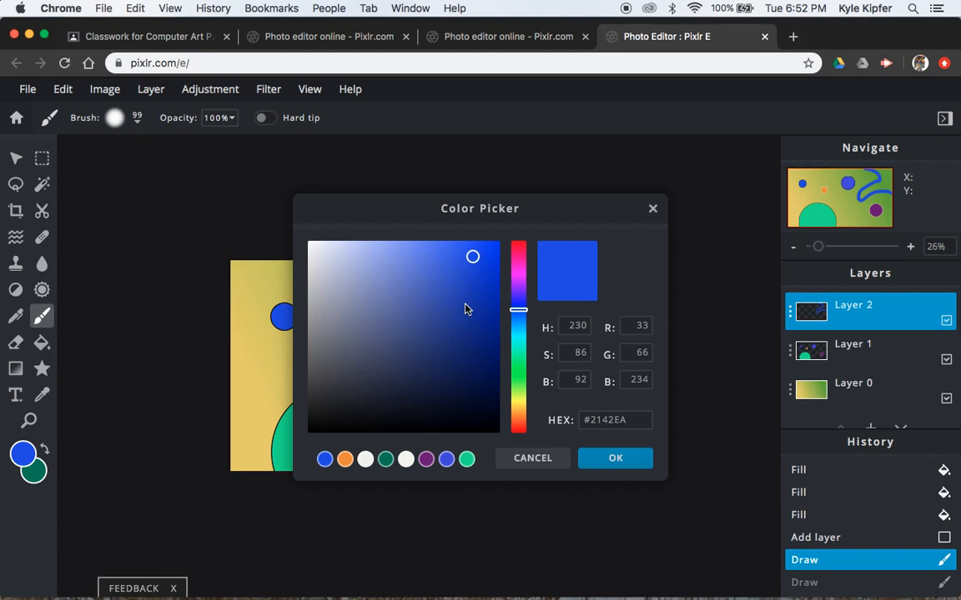
pyautogui.click(616, 458)
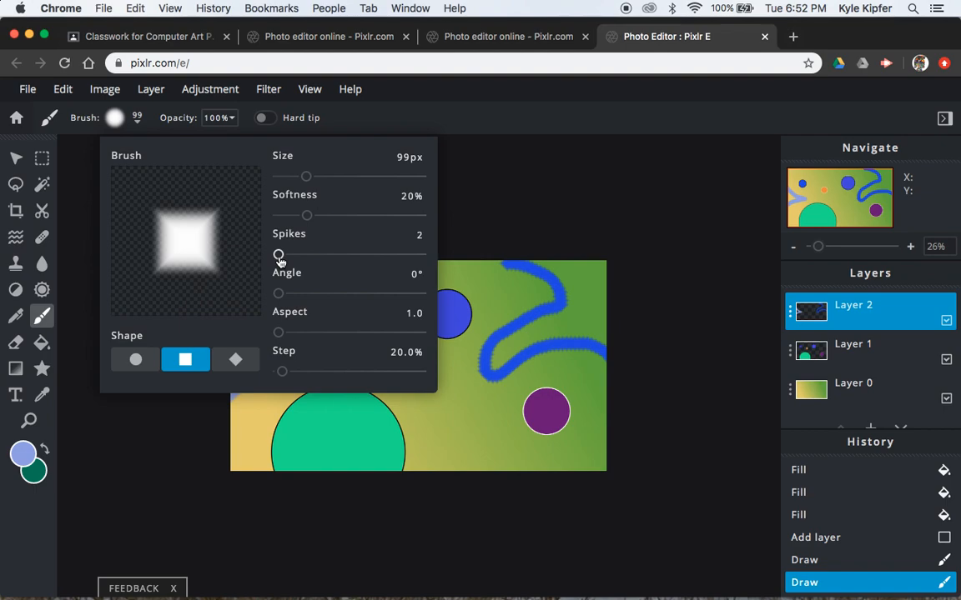
# Raise the brush tip's Spikes and adjust its angle for the pale blue and dark green strokes.
pyautogui.moveTo(279, 254); pyautogui.dragTo(337, 254)
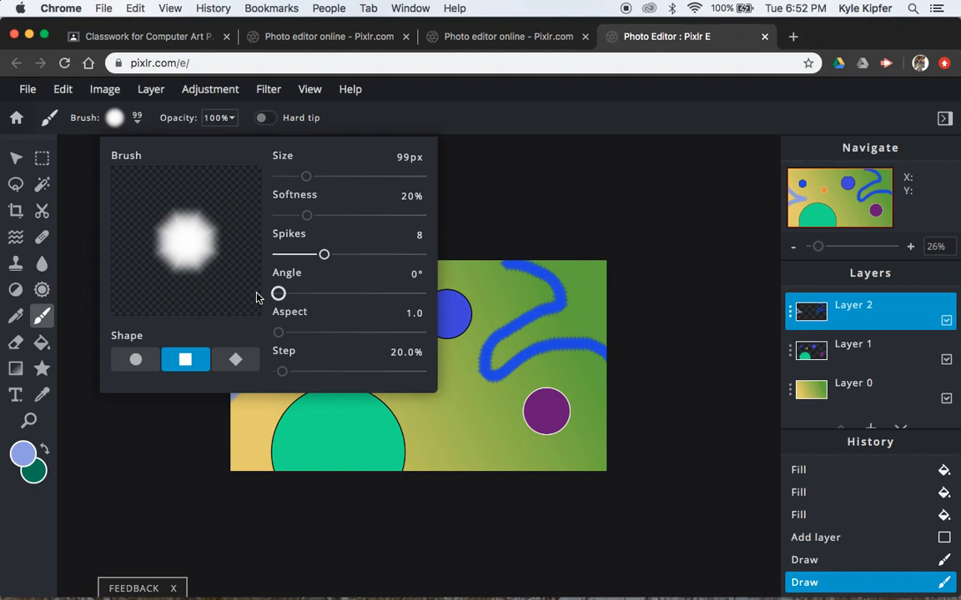
pyautogui.moveTo(277, 332); pyautogui.dragTo(392, 332)
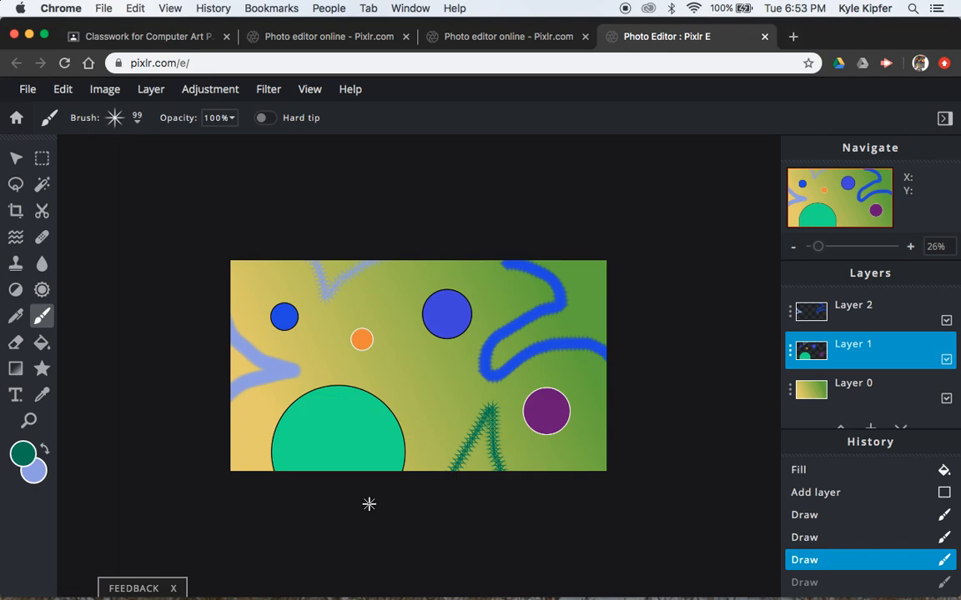
pyautogui.click(16, 316)
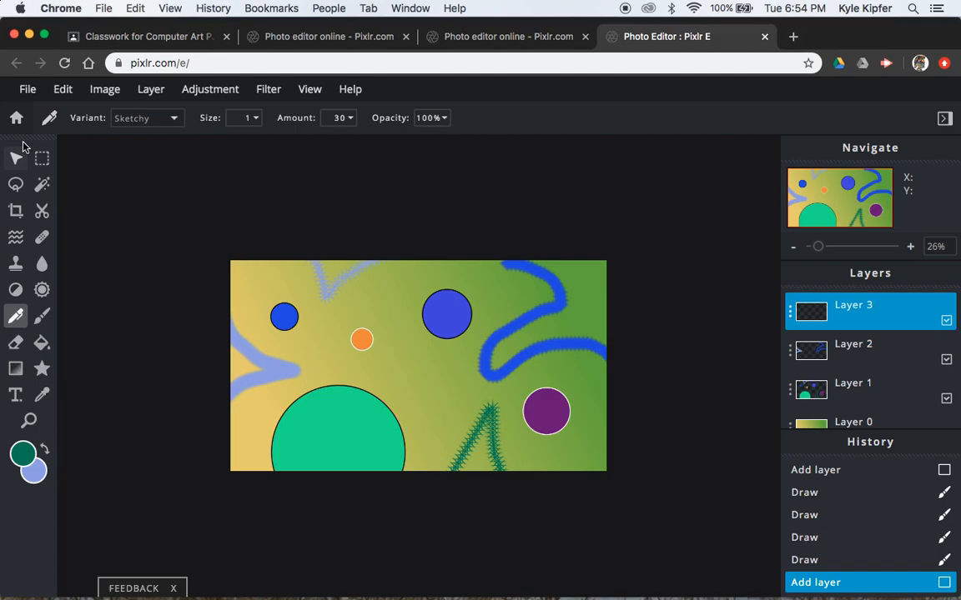
pyautogui.moveTo(15, 316)
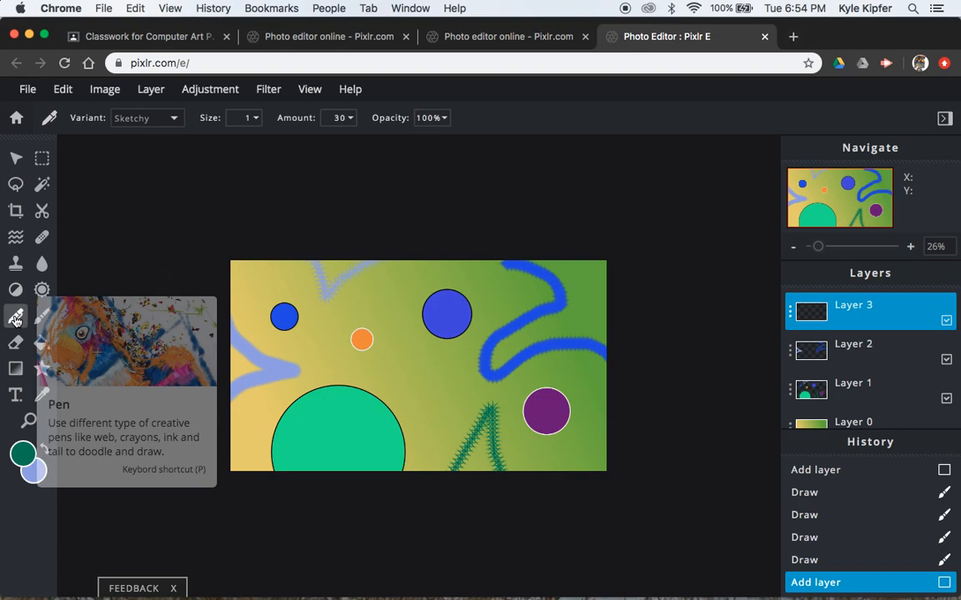
# Draw a dark green Ink pen line, size 10, winding down the canvas's left side.
pyautogui.click(172, 117)
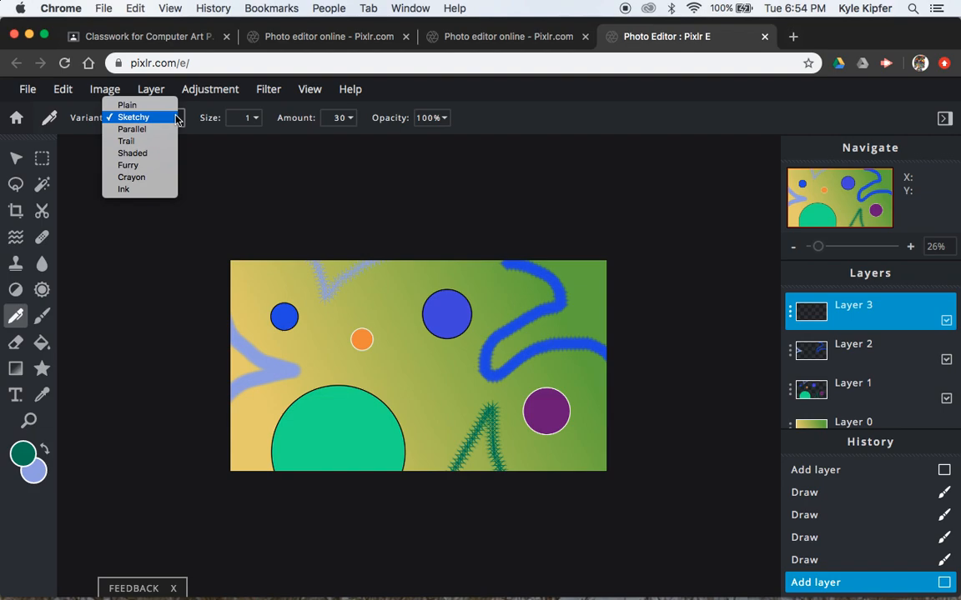
pyautogui.click(124, 188)
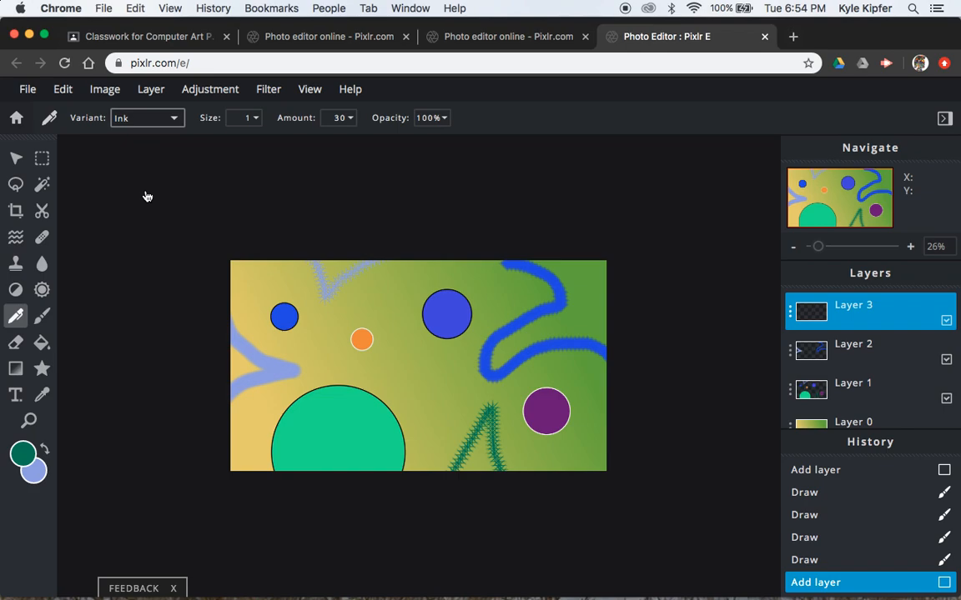
pyautogui.click(244, 117)
pyautogui.write('0')
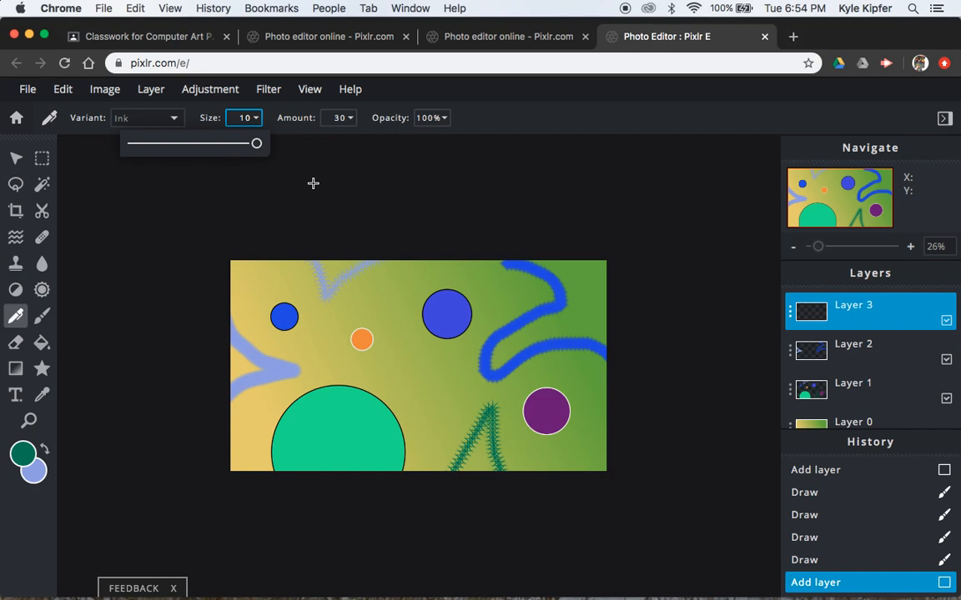
pyautogui.moveTo(233, 296); pyautogui.dragTo(245, 469)
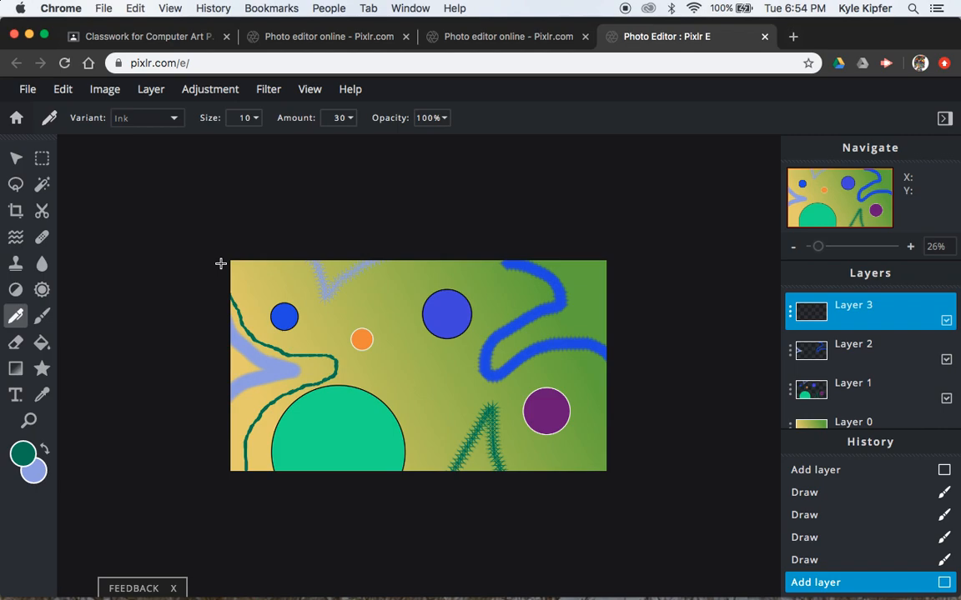
# Sketch pale pink Furry pen strokes top right, then switch the pen to Trail.
pyautogui.click(146, 118)
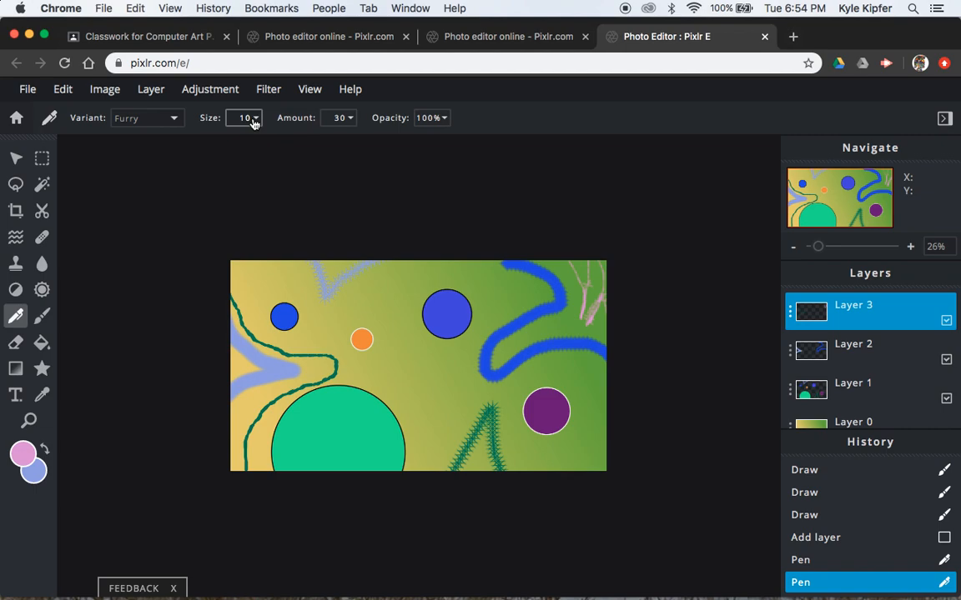
pyautogui.click(146, 117)
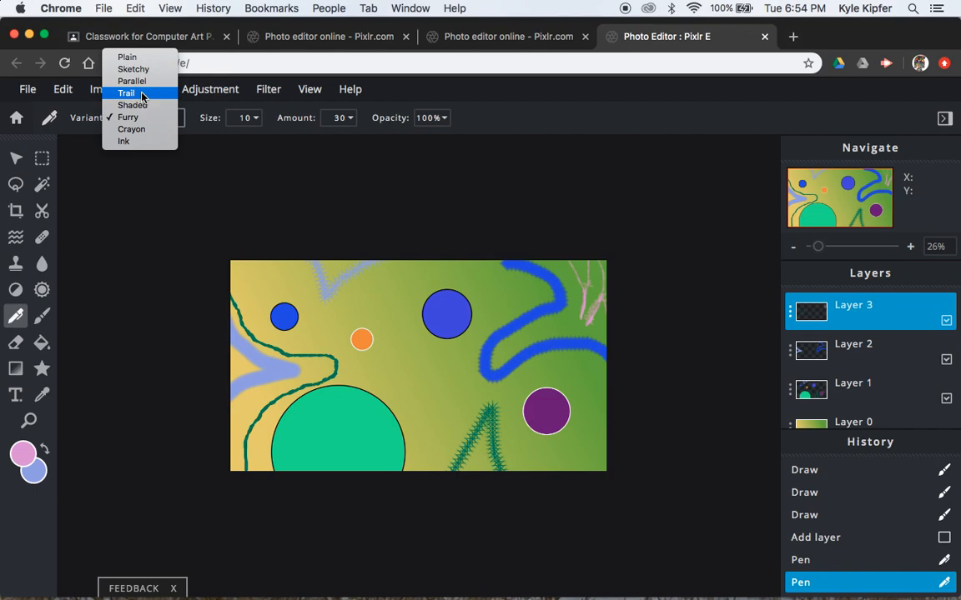
pyautogui.click(127, 93)
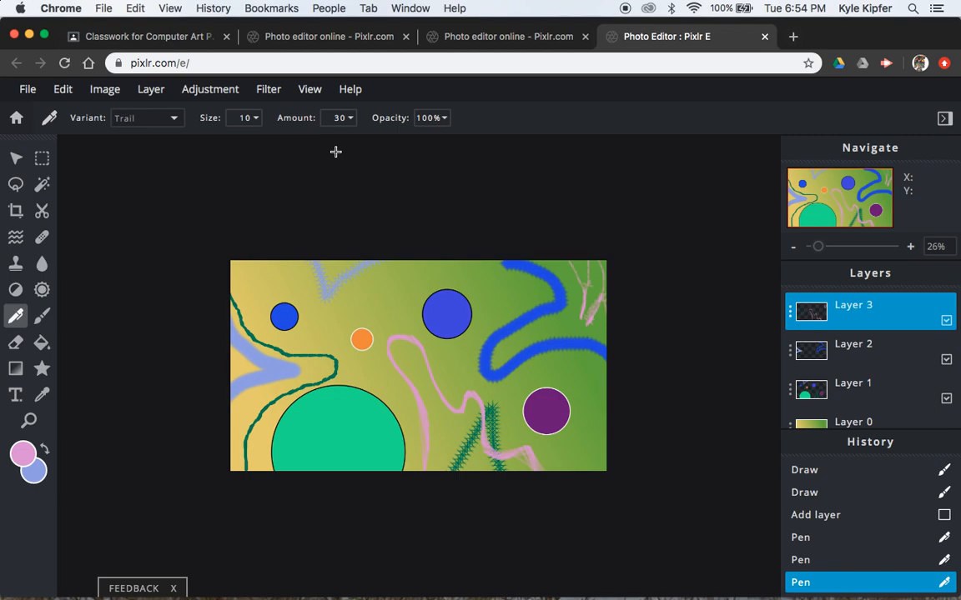
pyautogui.moveTo(762, 198)
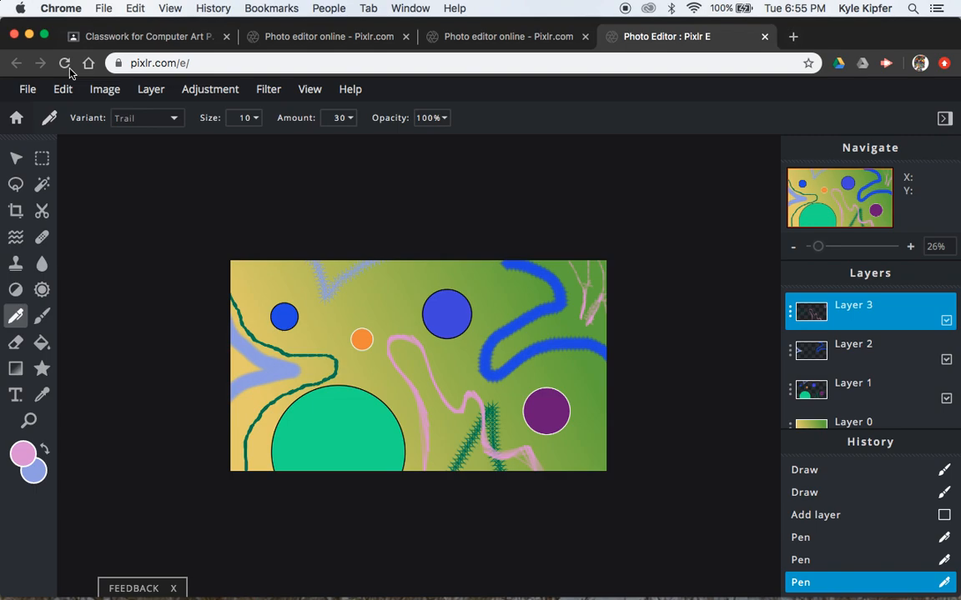
# Download the drawing as JPG 'Pixlr Drawing' and close the download notice.
pyautogui.click(63, 89)
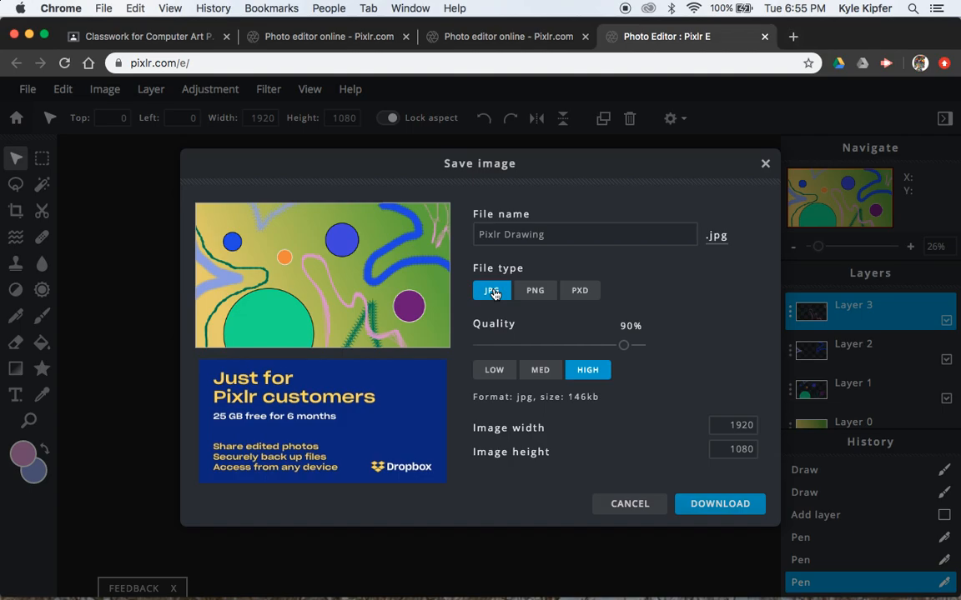
pyautogui.click(719, 504)
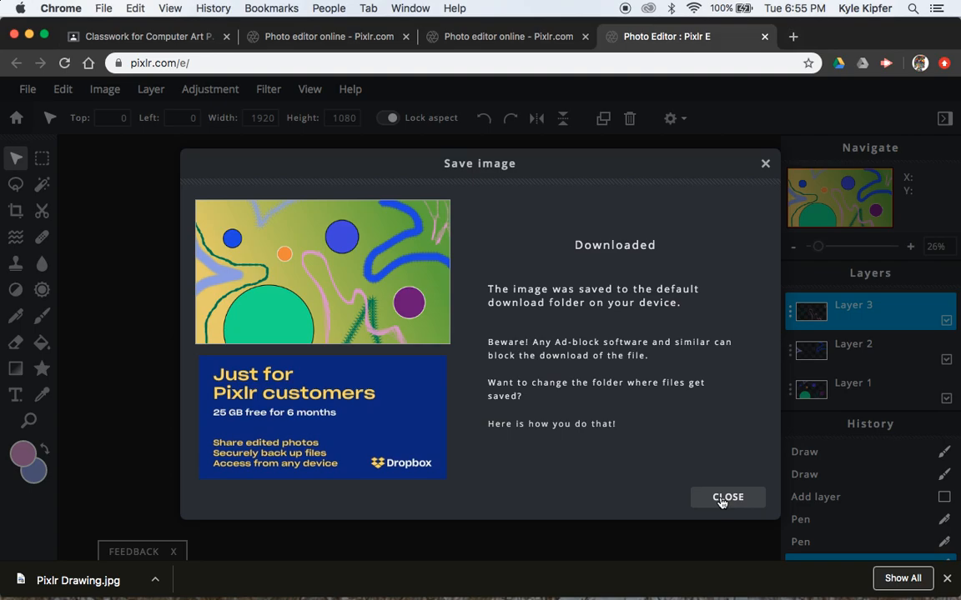
pyautogui.click(727, 498)
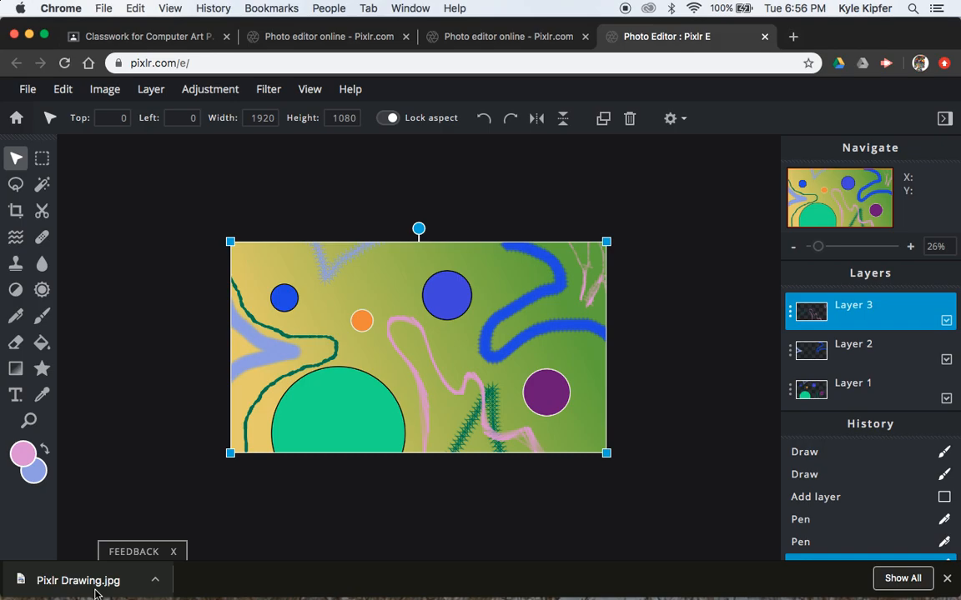
# Switch to the Computer Art Google Classroom Classwork tab.
pyautogui.click(142, 35)
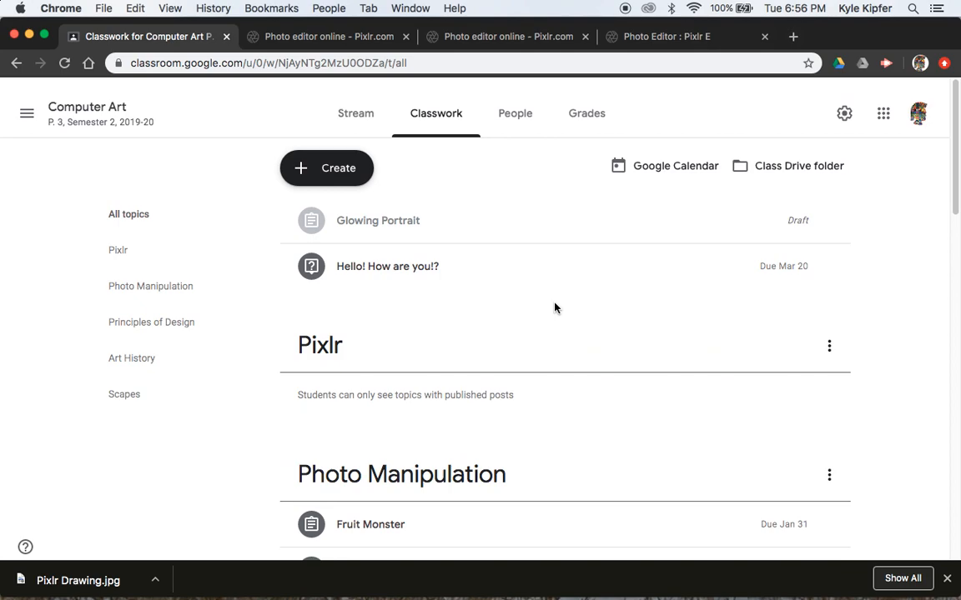
# Show the Computer Art class Stream with upcoming work and posts.
pyautogui.click(356, 113)
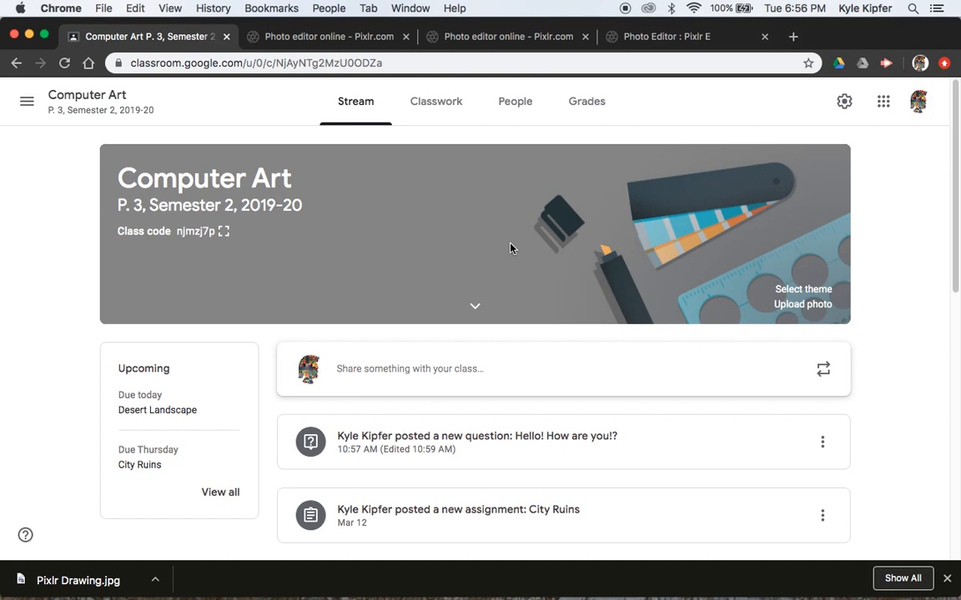
pyautogui.moveTo(711, 477)
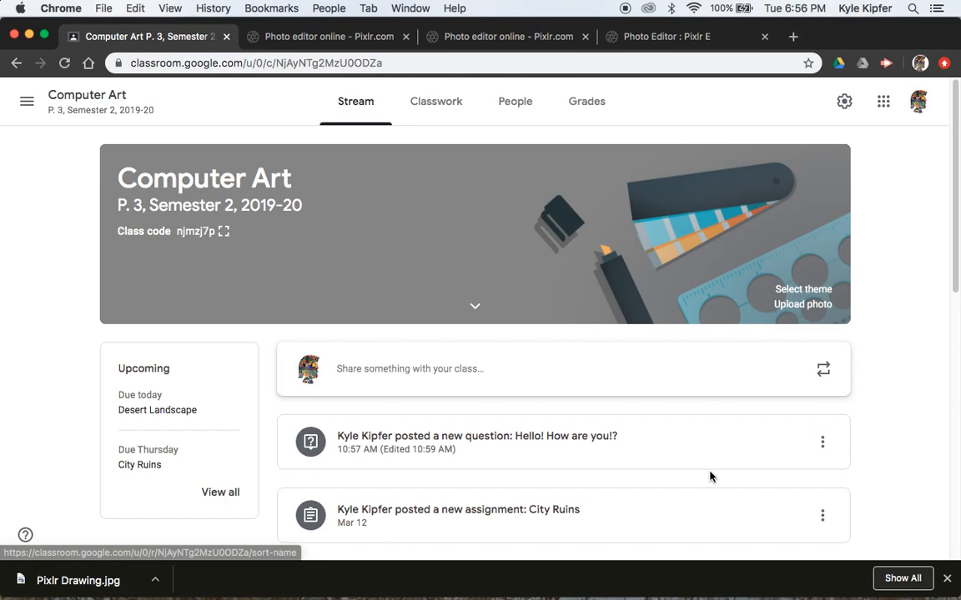